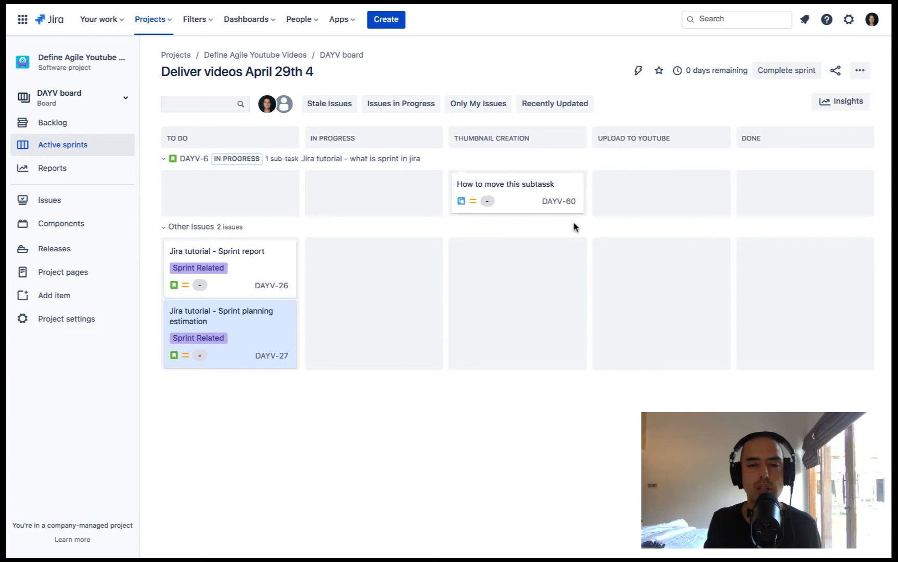
mouse_move(860, 10)
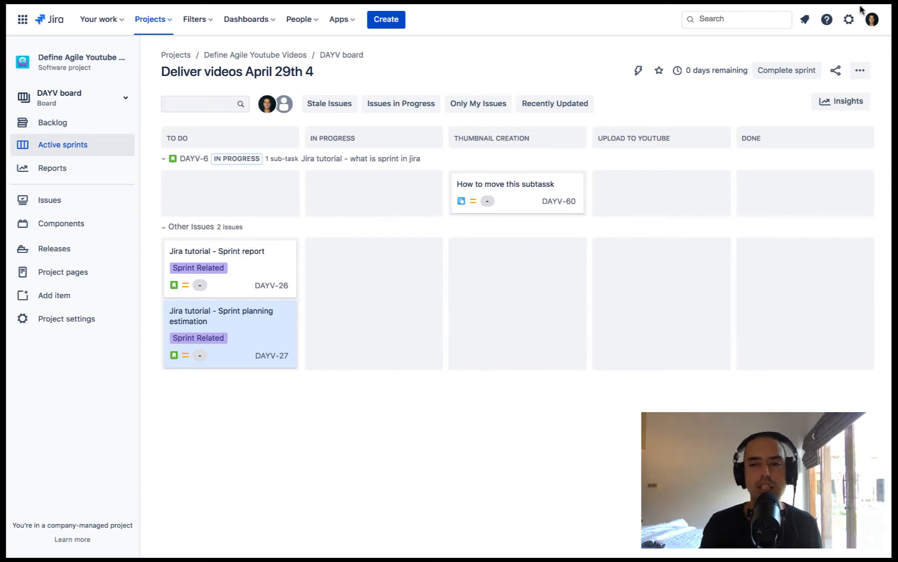
mouse_move(848, 19)
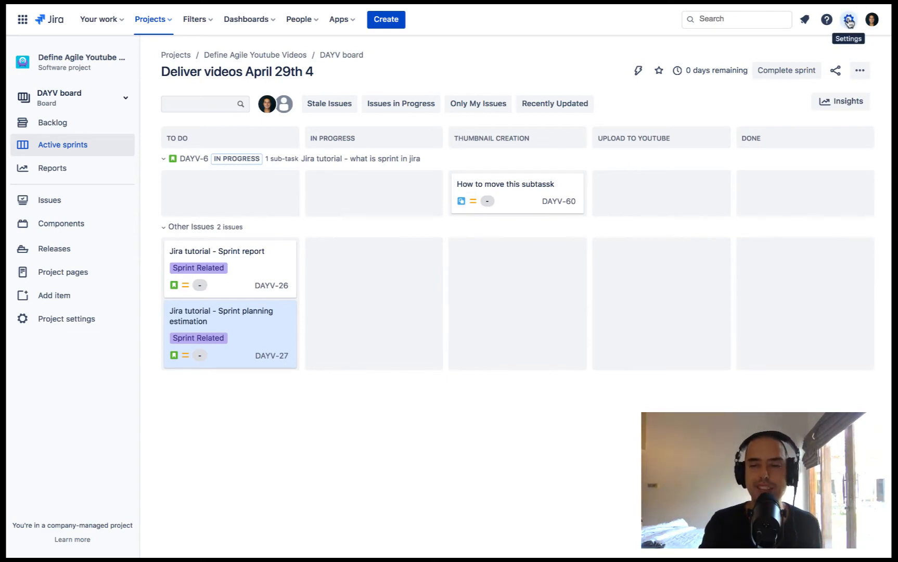
Step: Open Atlassian Admin user management from the Jira settings gear menu
click(848, 18)
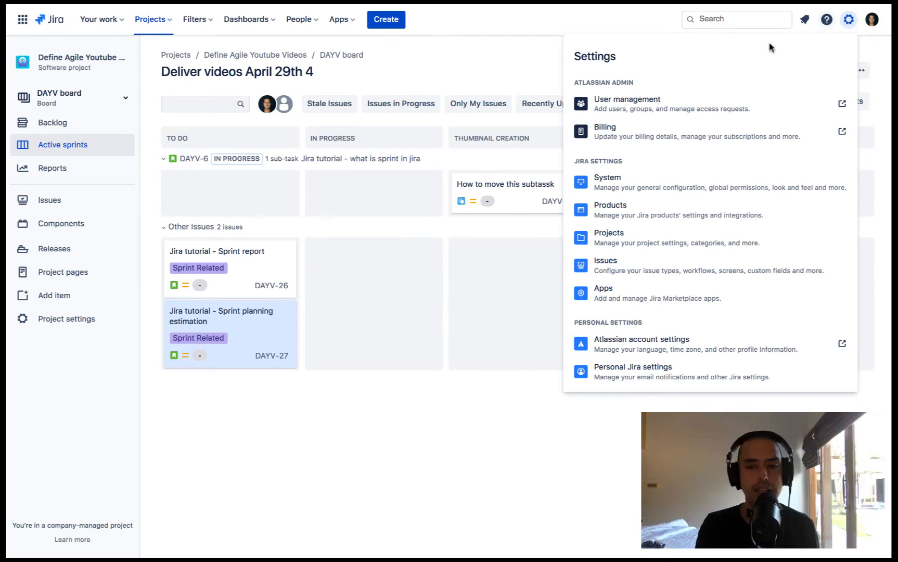
click(626, 98)
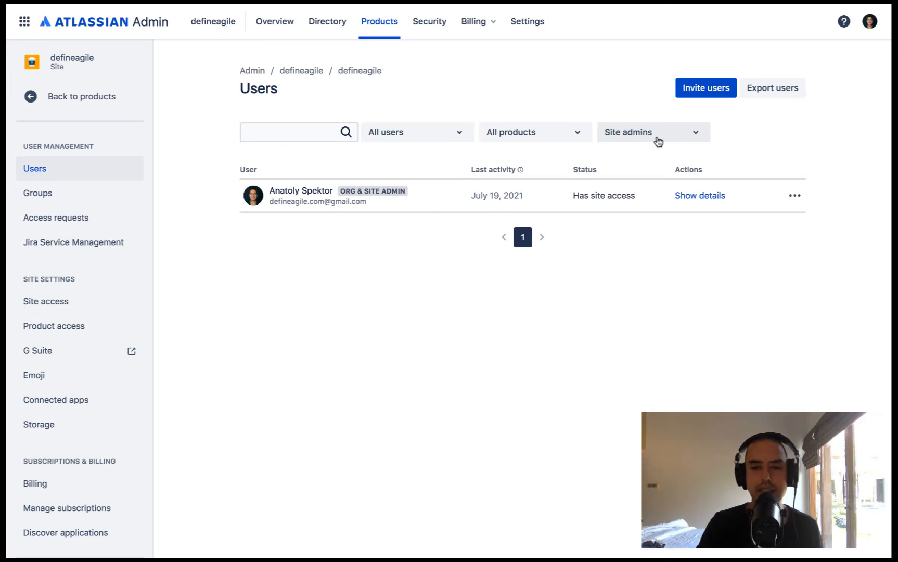
Step: Search users for 'Tom' with the role filter set to Any role
click(651, 132)
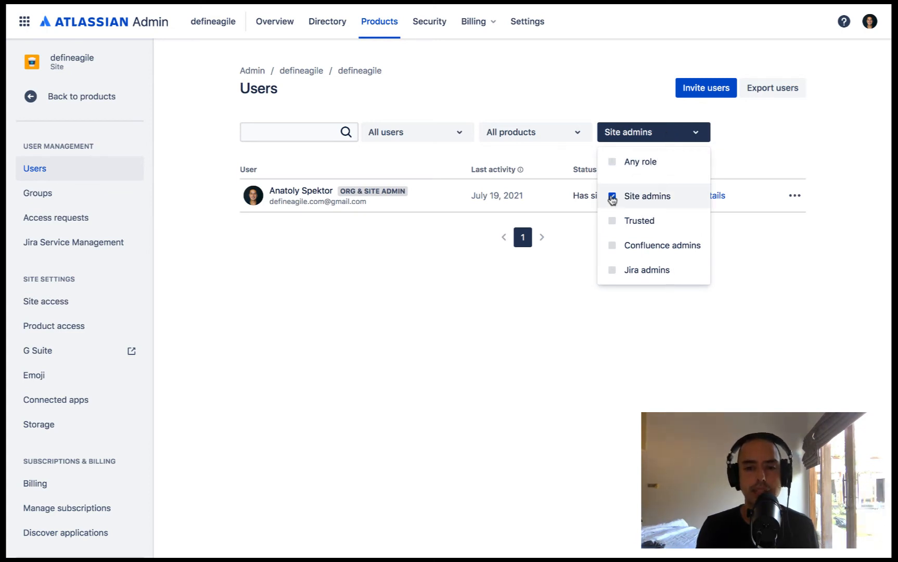
click(366, 279)
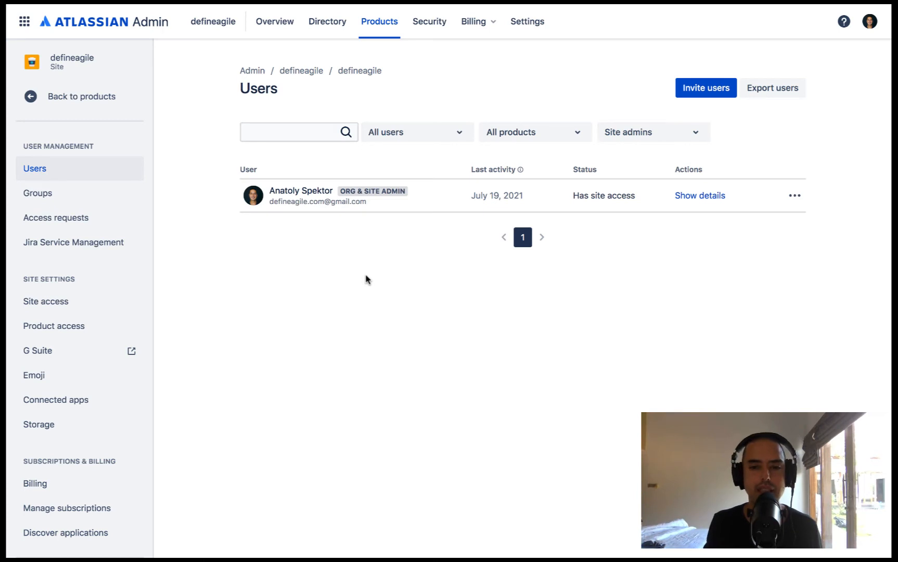
mouse_move(302, 260)
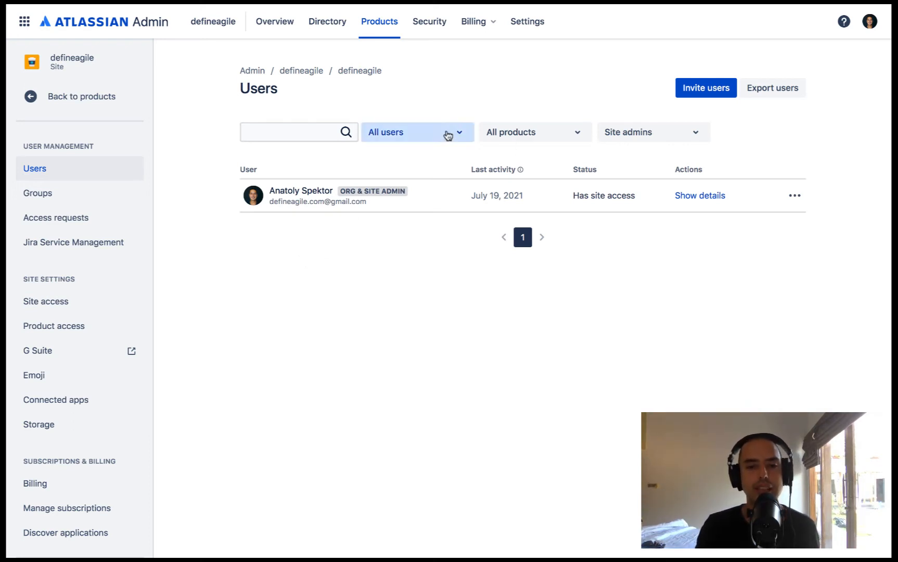
mouse_move(305, 223)
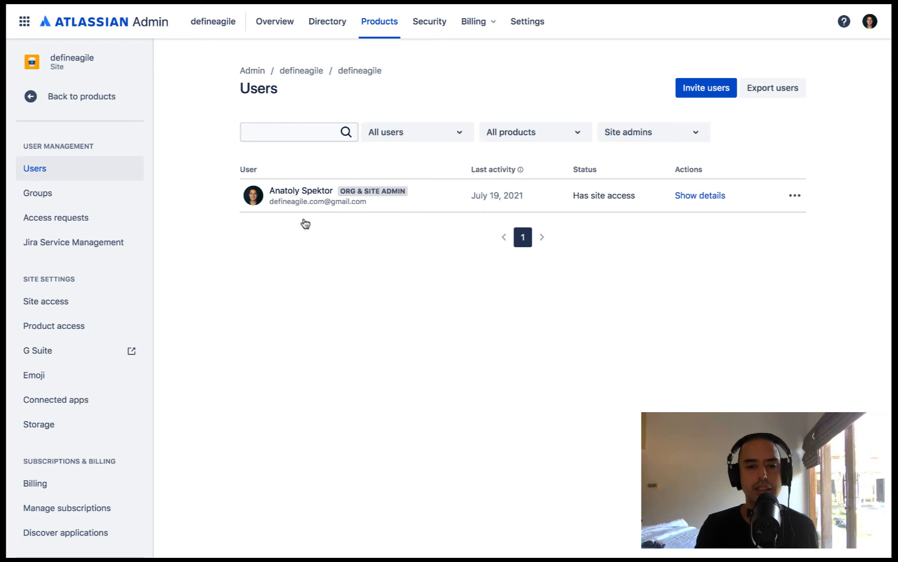
text(Tom)
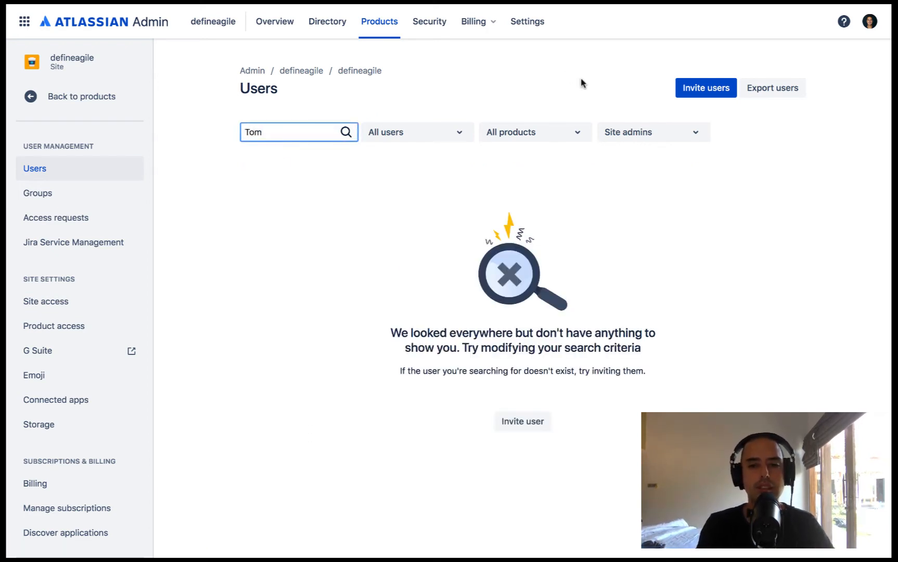
click(651, 132)
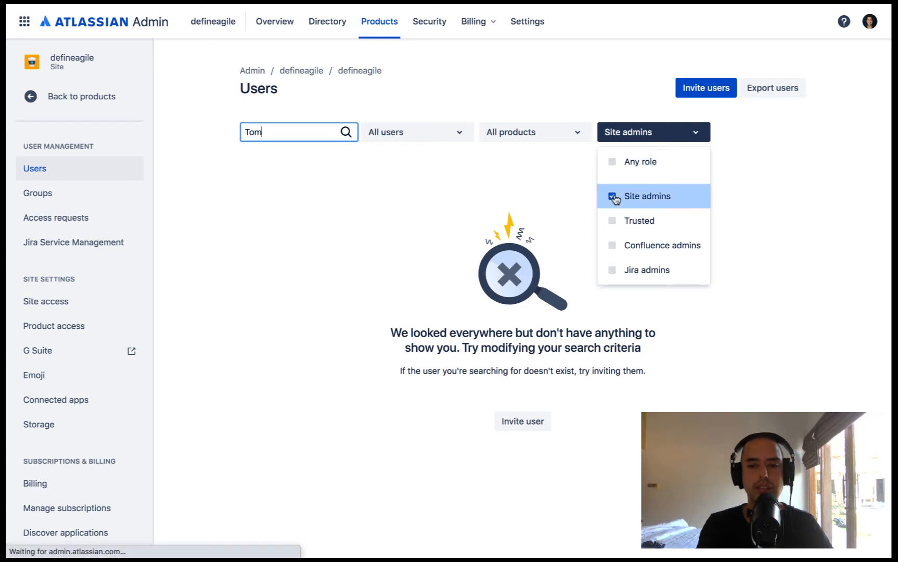
click(639, 161)
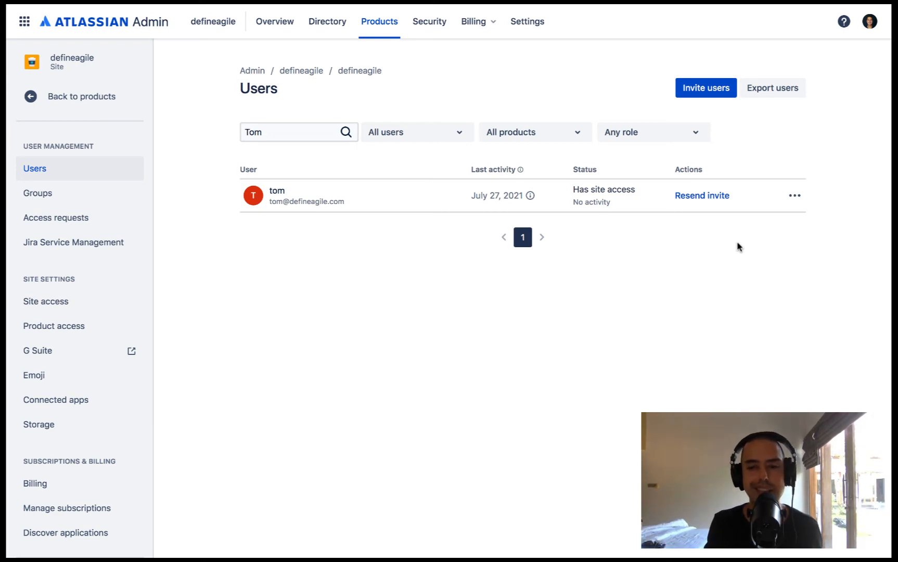
mouse_move(759, 237)
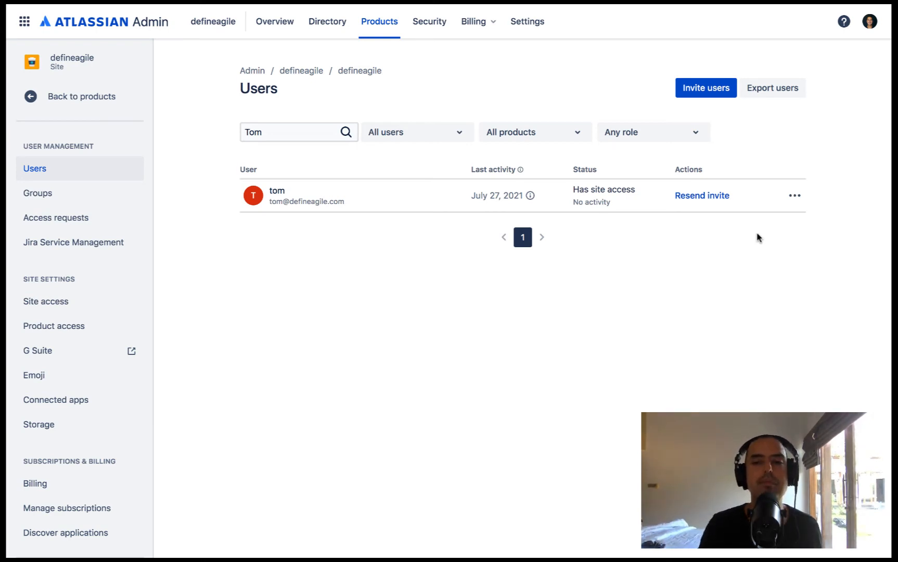
mouse_move(809, 212)
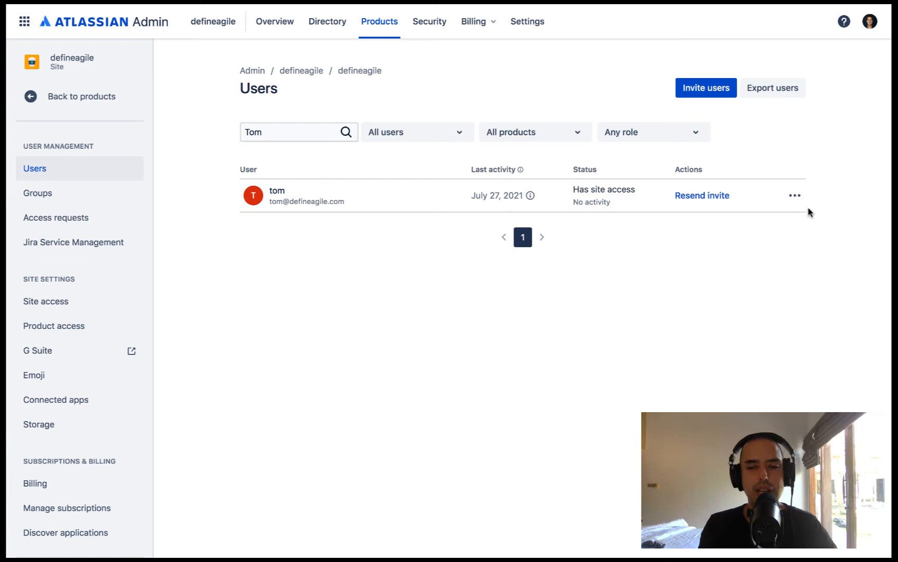
Step: Grant tom Jira Service Management and Confluence access alongside Jira Software, and save
click(794, 195)
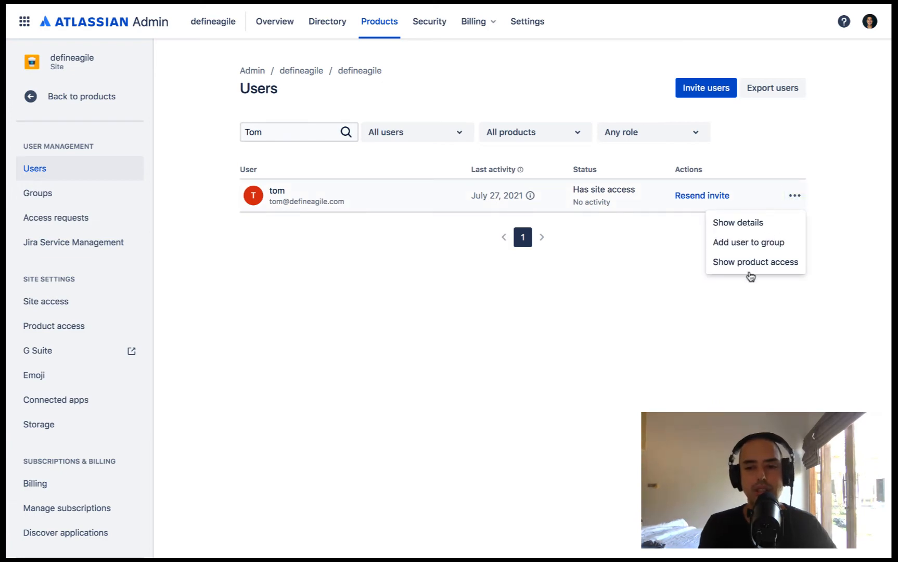
click(755, 261)
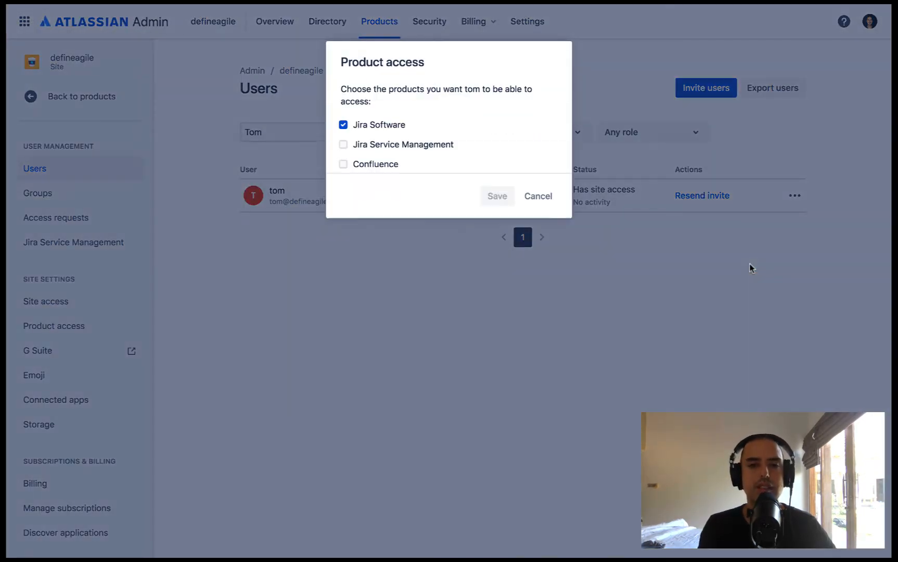
mouse_move(329, 109)
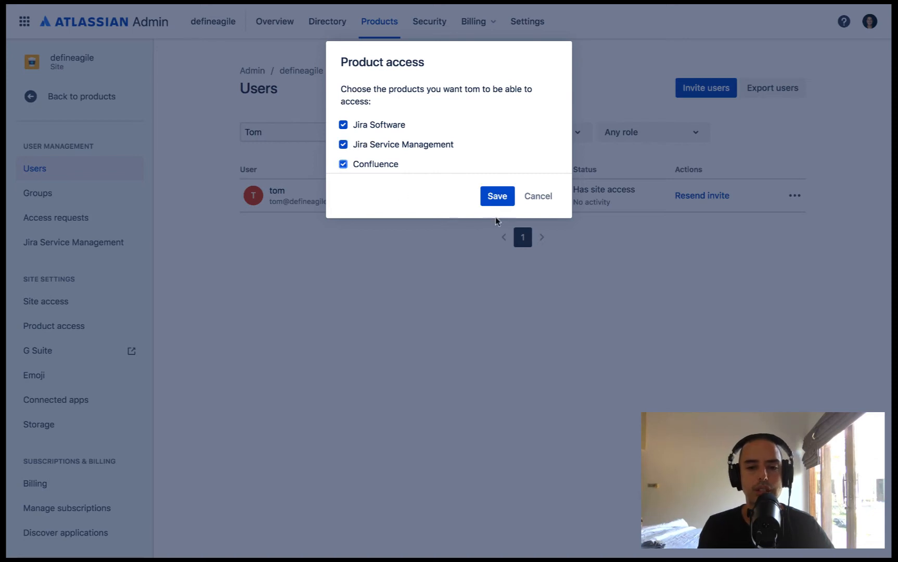
click(496, 195)
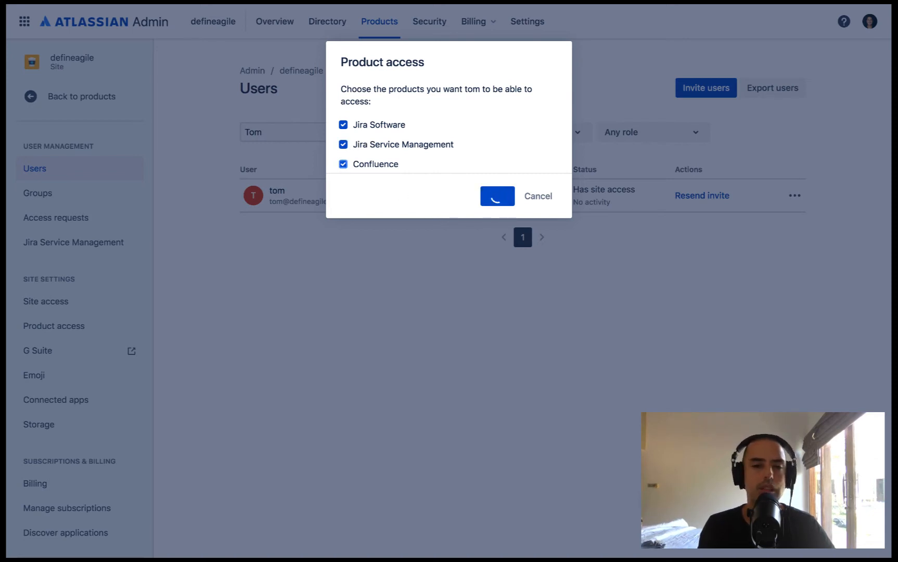
click(497, 196)
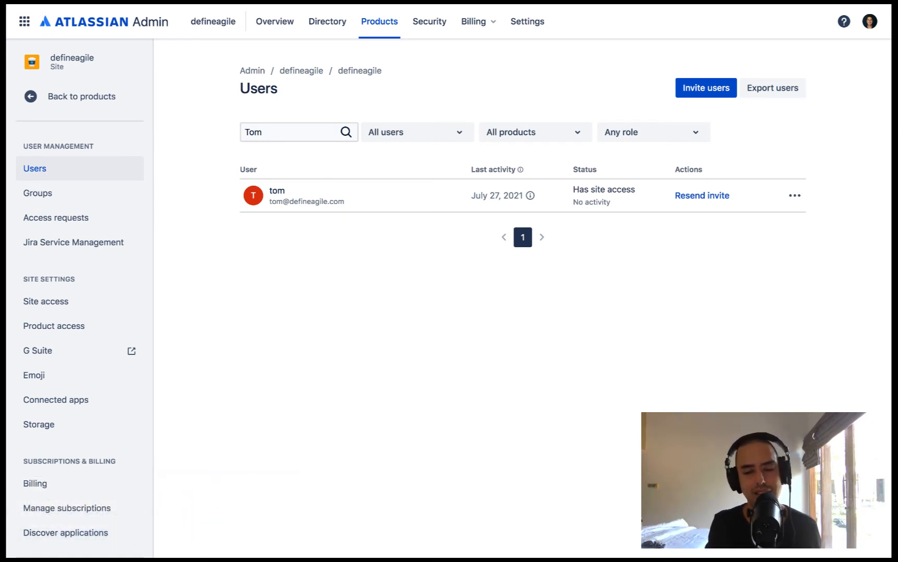
mouse_move(820, 204)
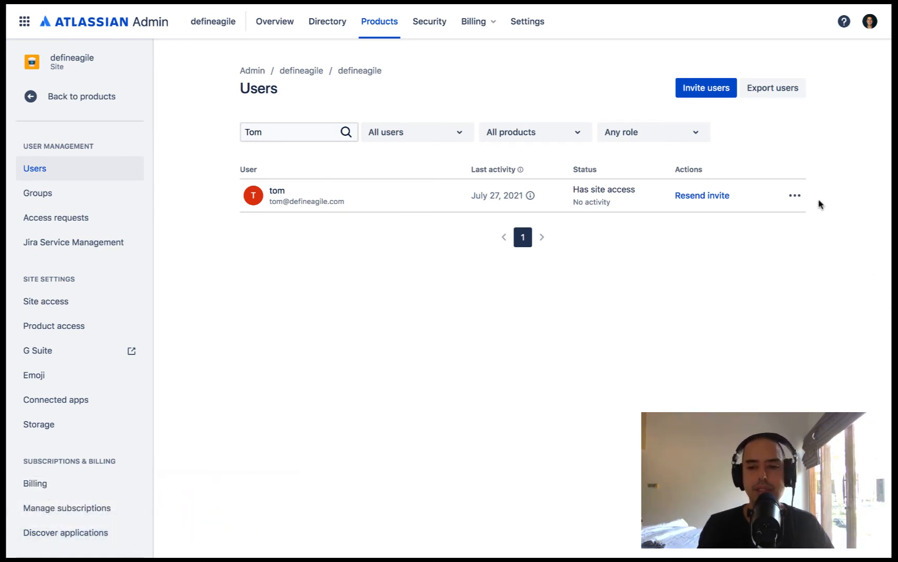
Step: Open the Add a user to groups dialog for tom and browse the group list
click(794, 195)
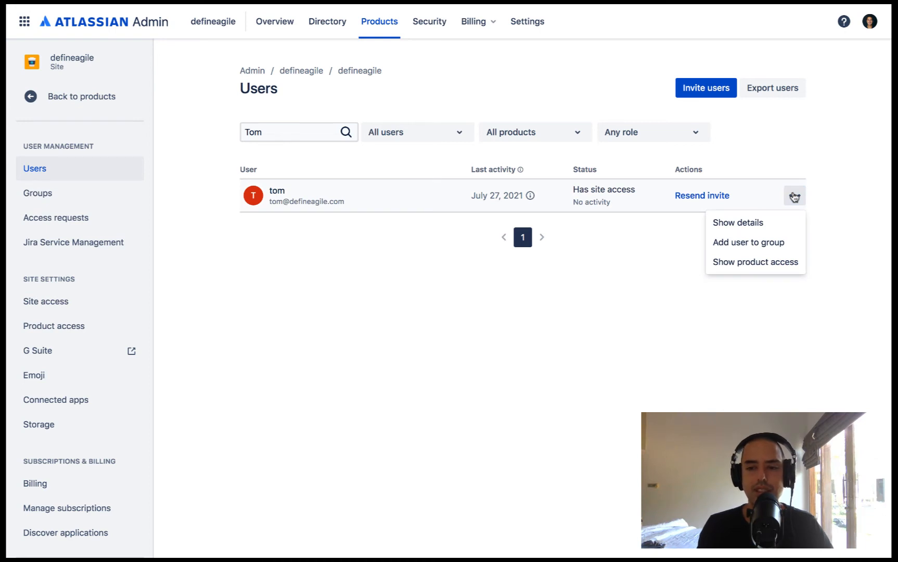
click(747, 241)
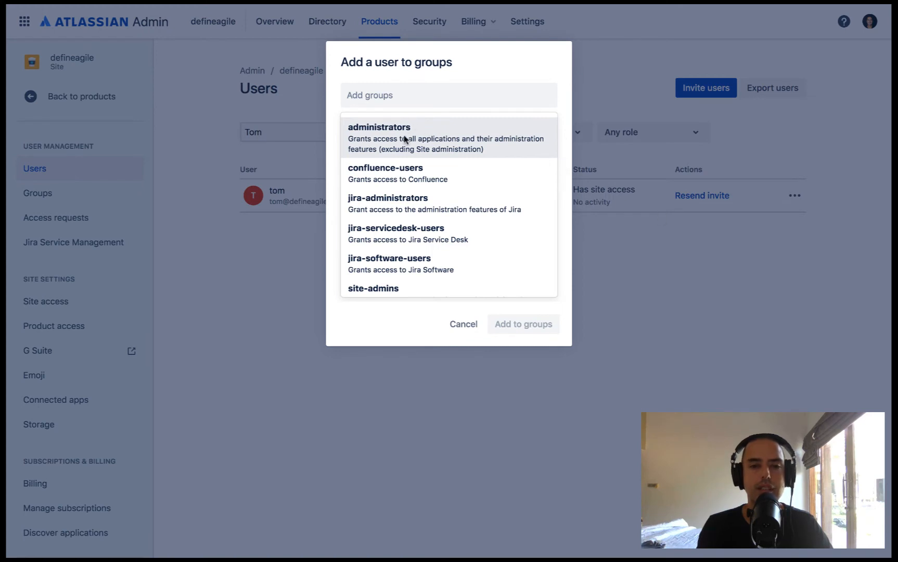
mouse_move(487, 143)
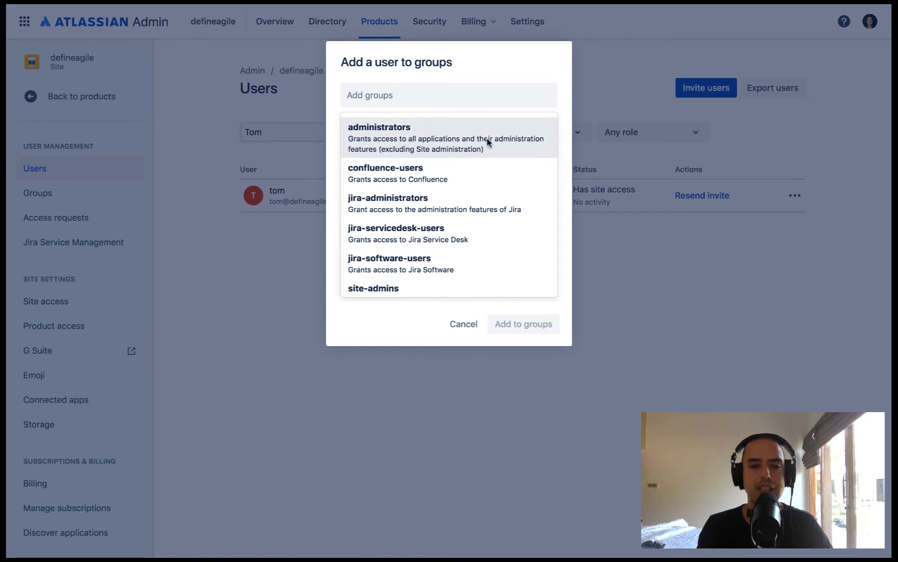
mouse_move(426, 137)
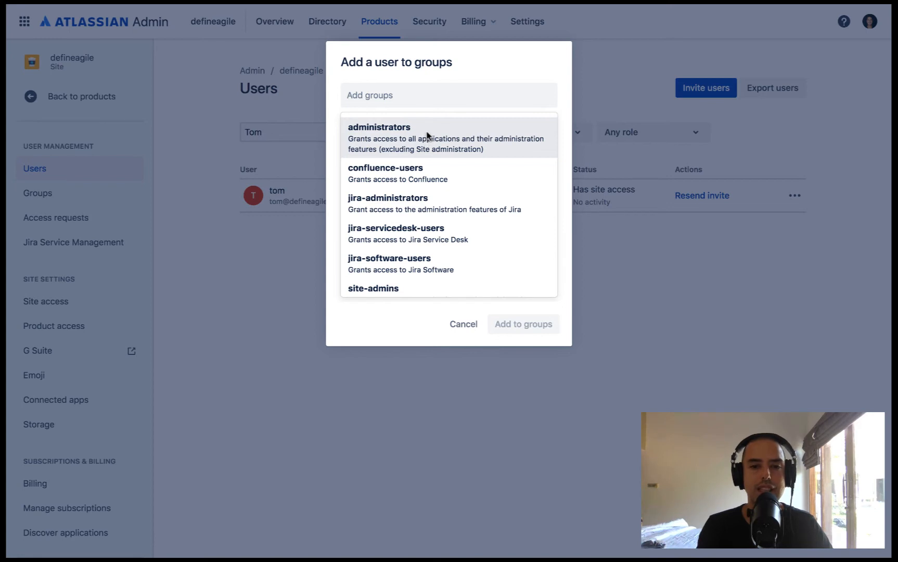
mouse_move(431, 172)
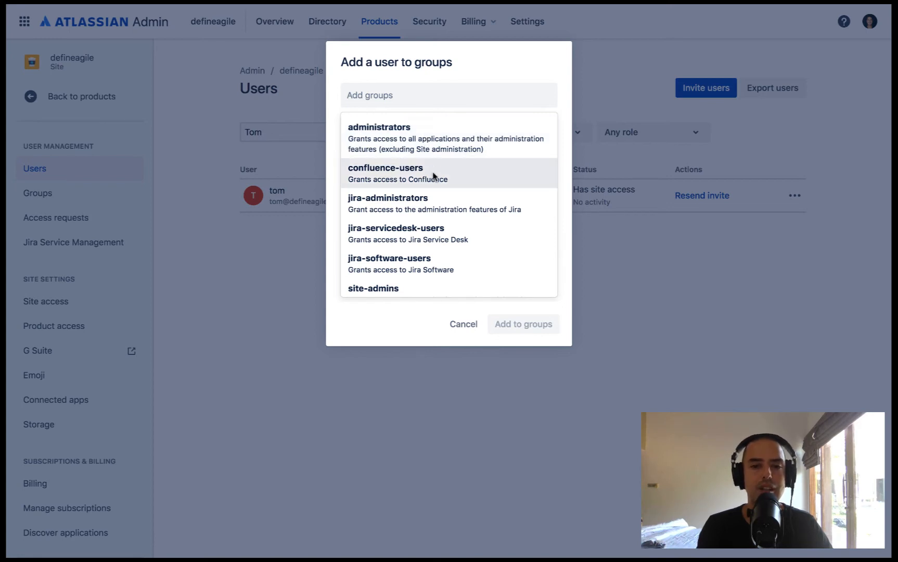
scroll(down, 3)
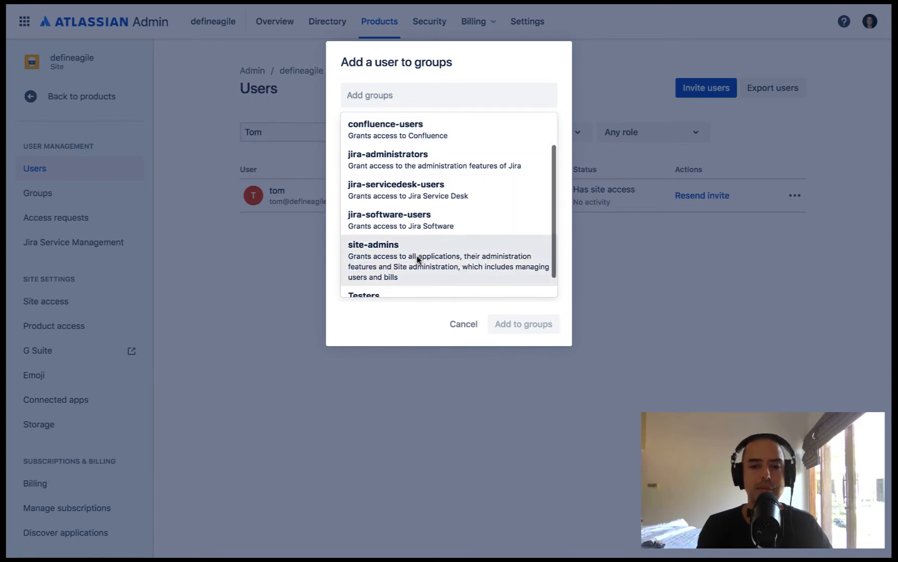
mouse_move(487, 264)
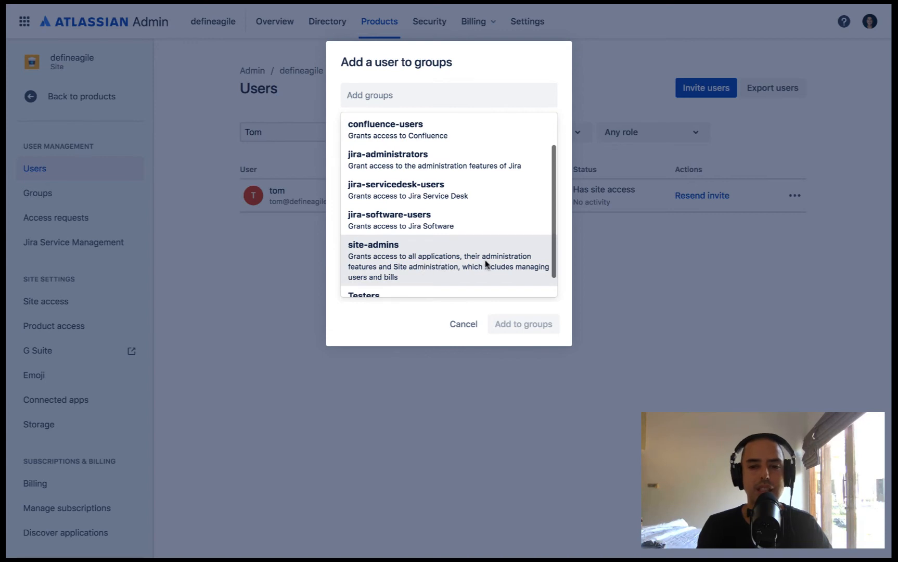
mouse_move(416, 274)
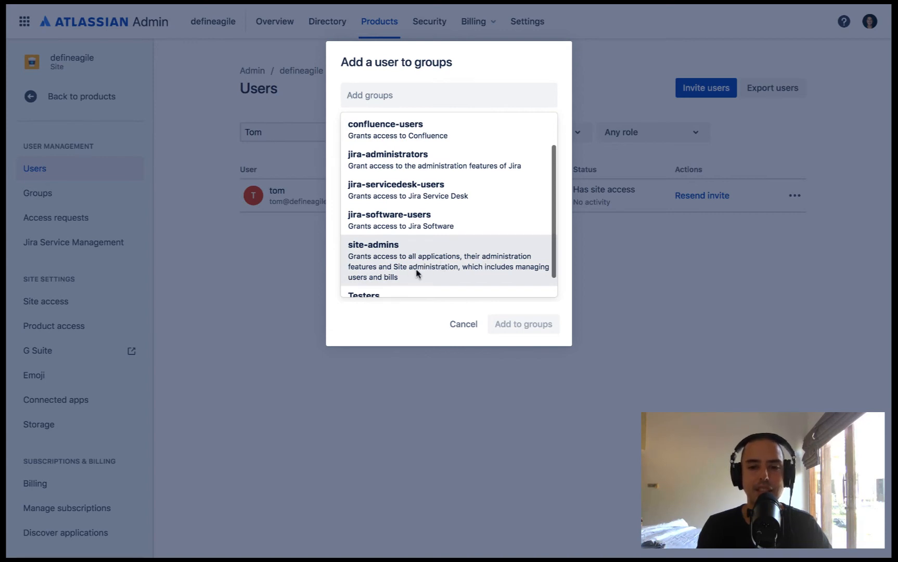
scroll(down, 3)
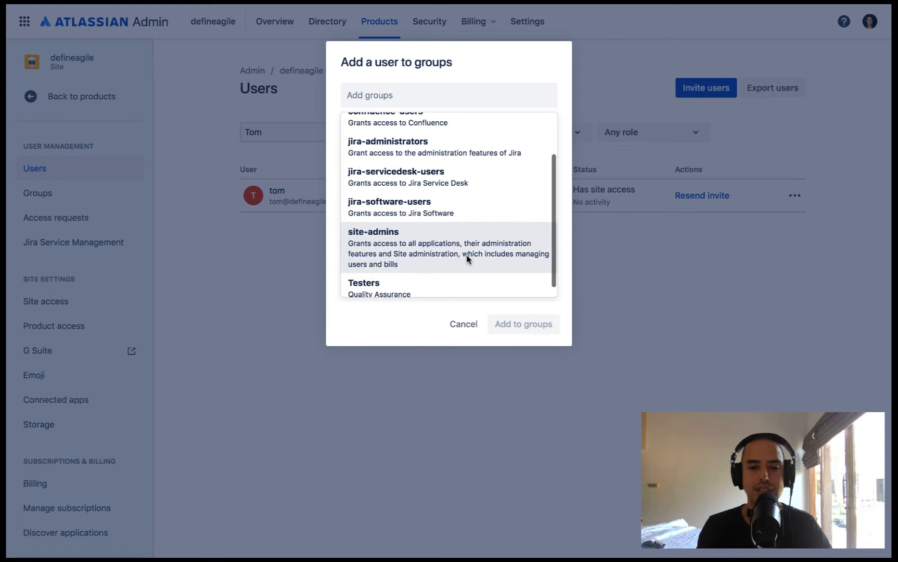
scroll(up, 3)
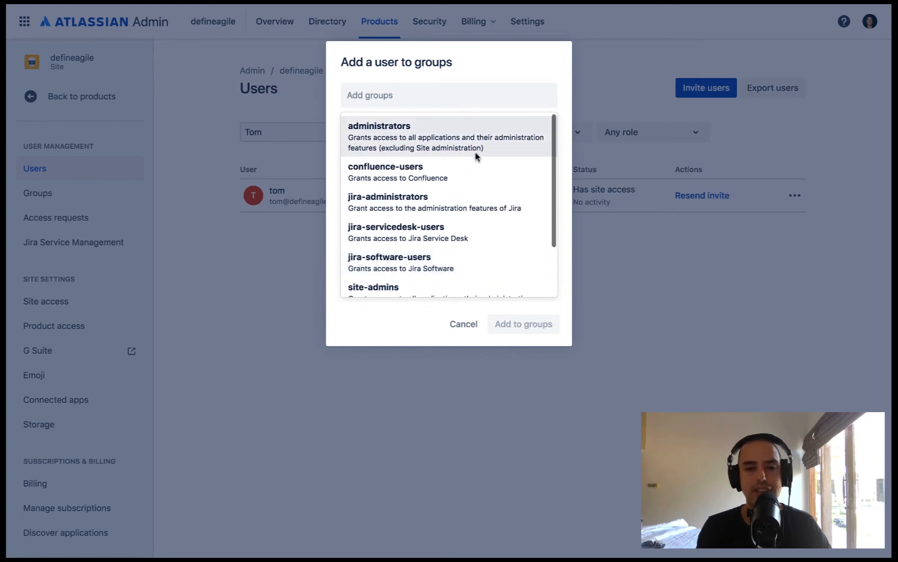
scroll(down, 3)
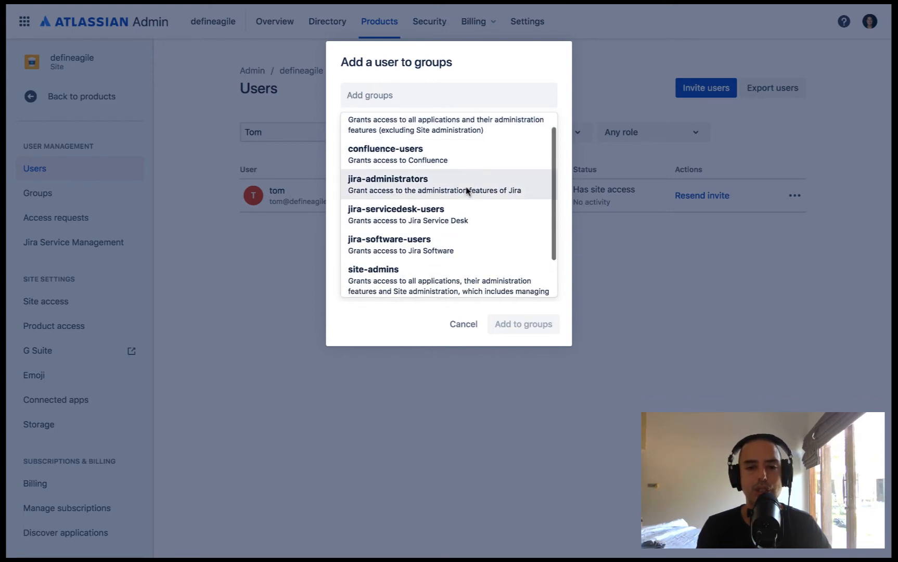
scroll(down, 3)
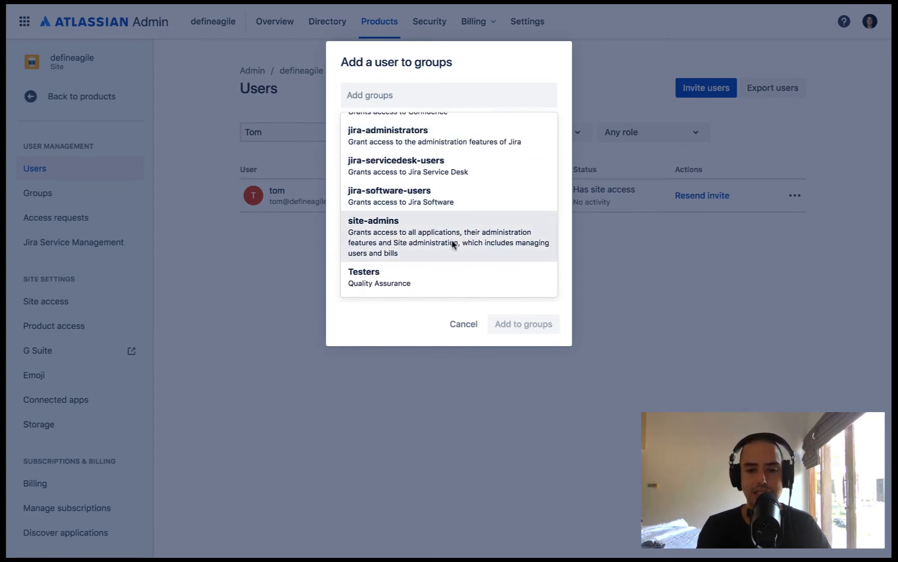
scroll(up, 3)
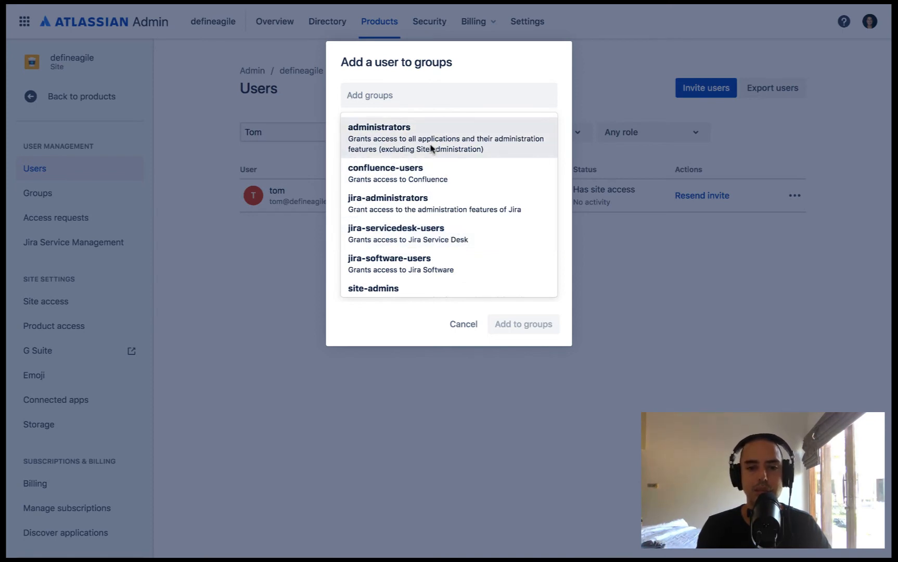
mouse_move(450, 152)
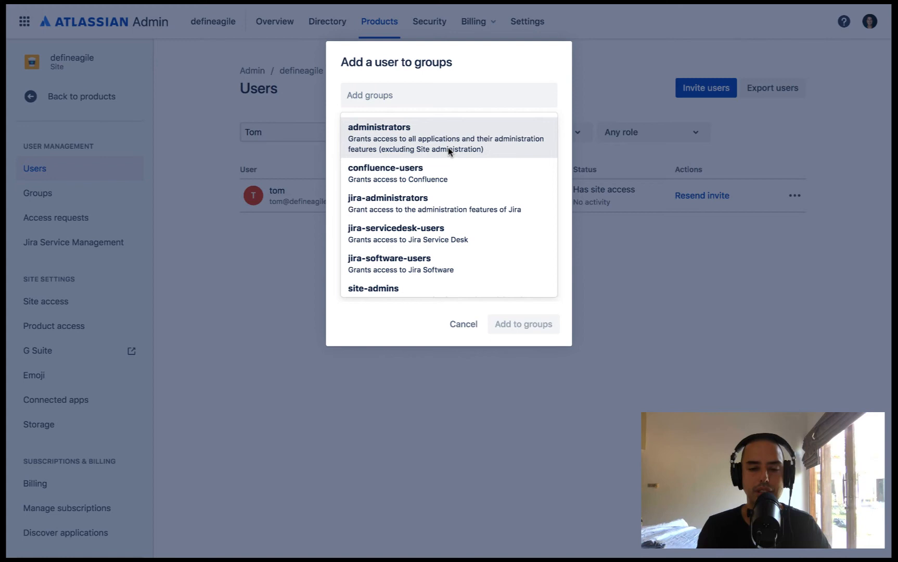
scroll(down, 3)
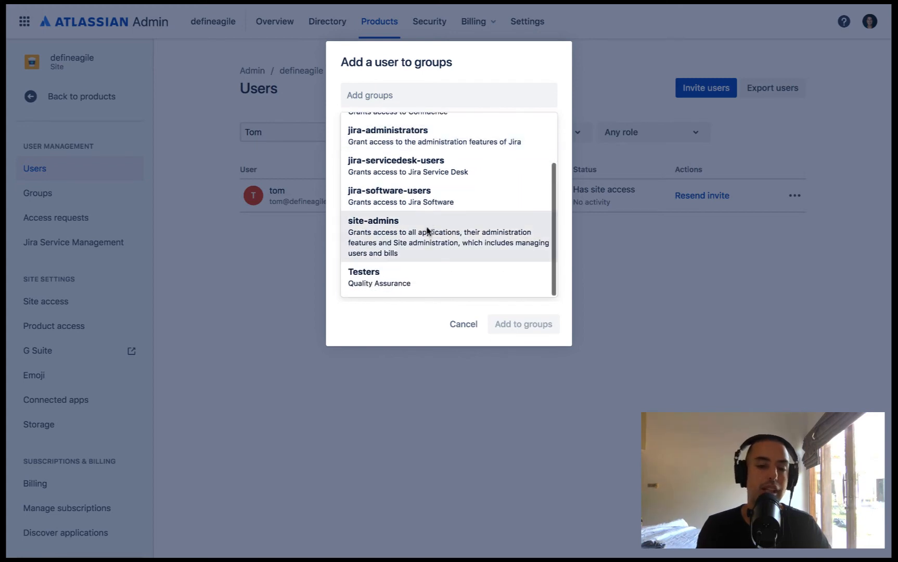
mouse_move(424, 245)
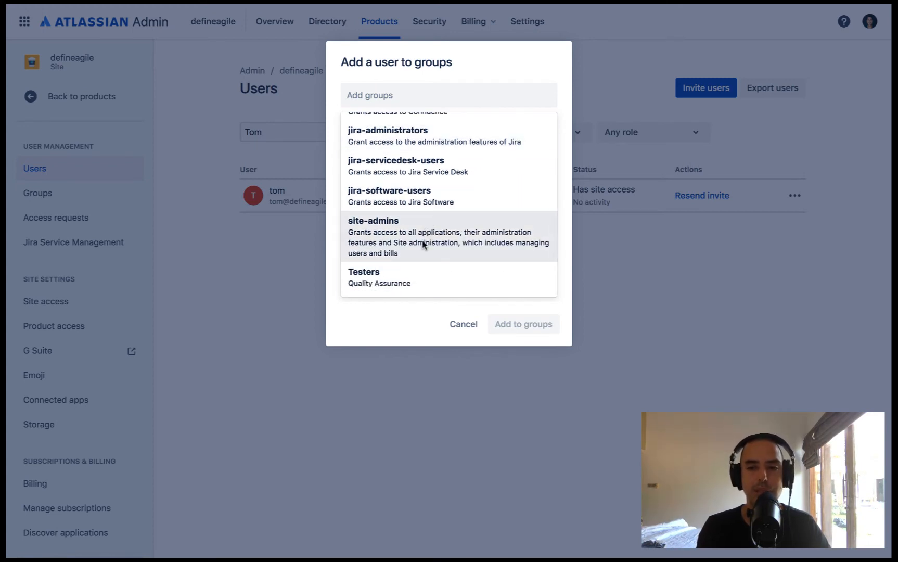
Step: Add tom to site-admins, administrators, jira-administrators and jira-servicedesk-users
click(373, 220)
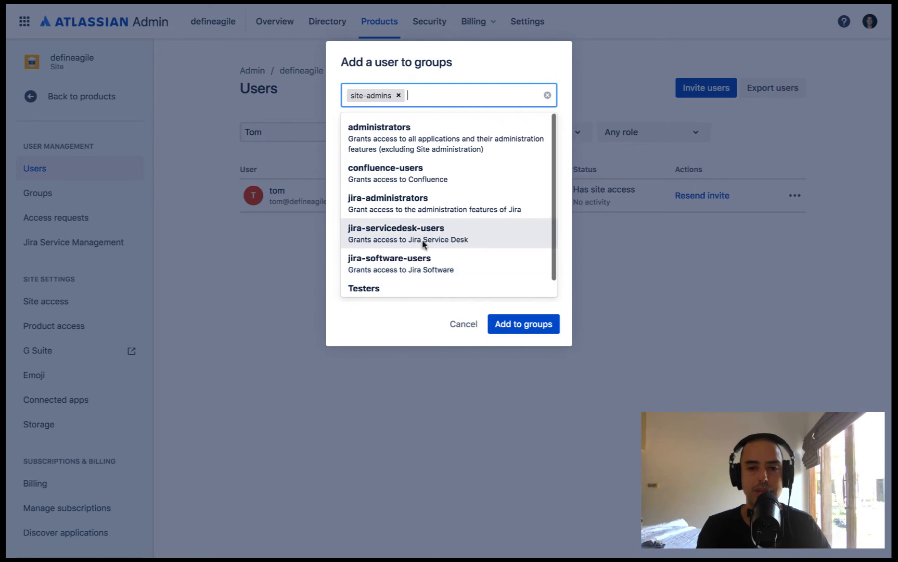
click(378, 137)
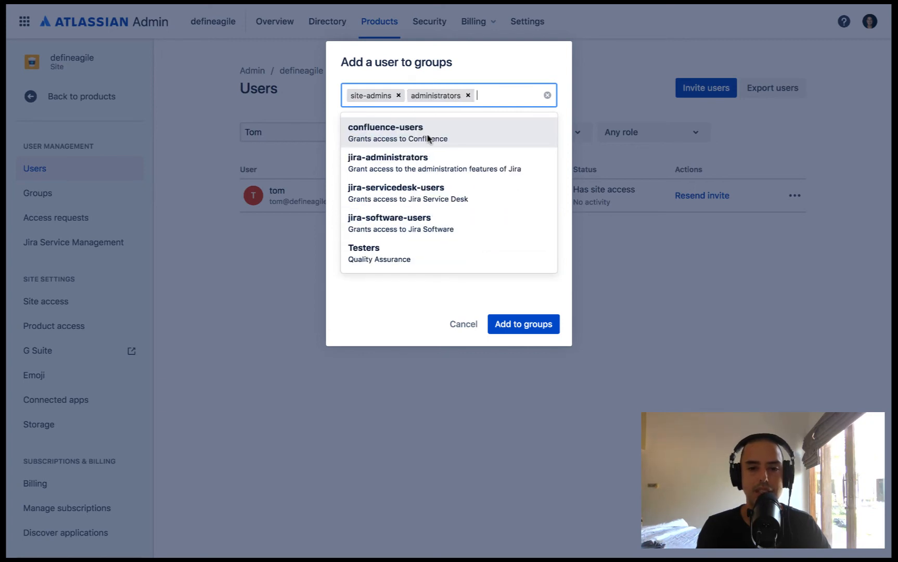
click(387, 163)
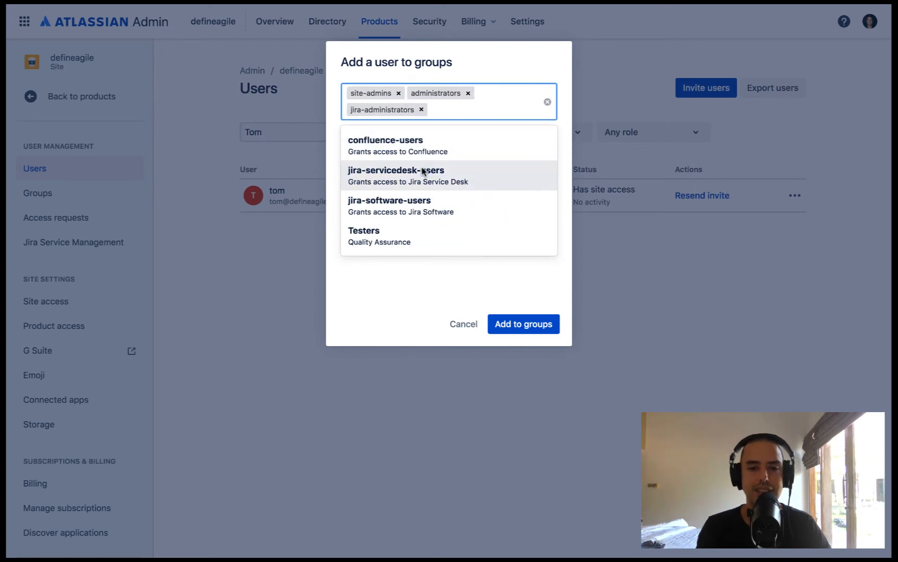
click(395, 175)
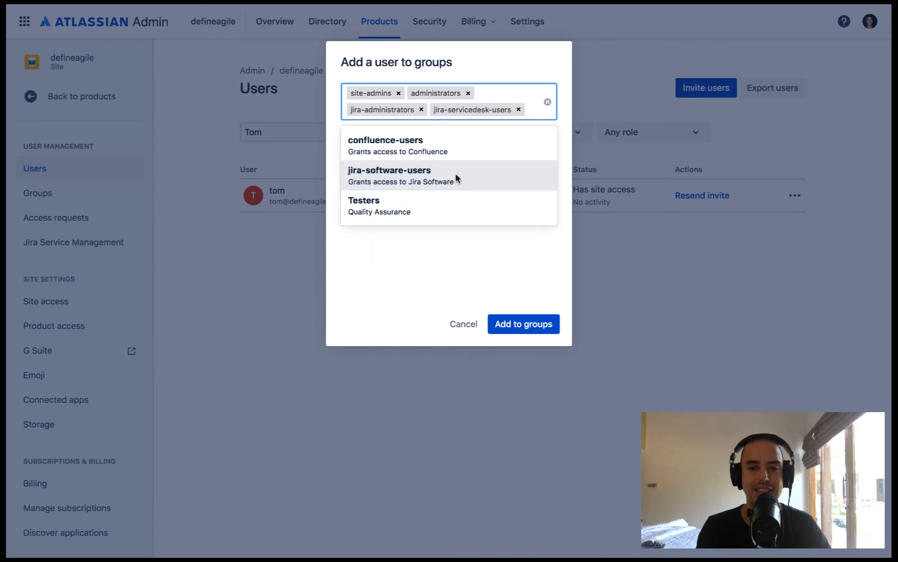
mouse_move(651, 332)
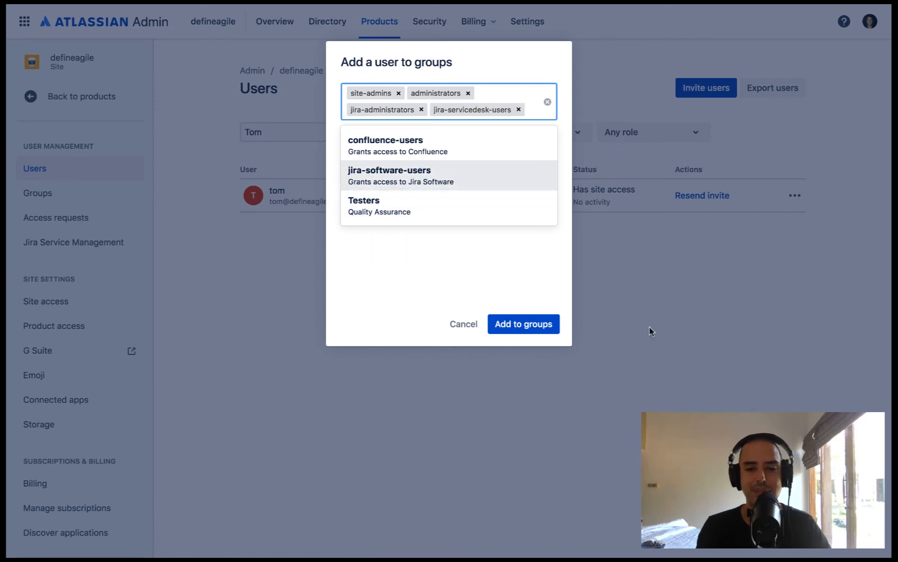
click(522, 324)
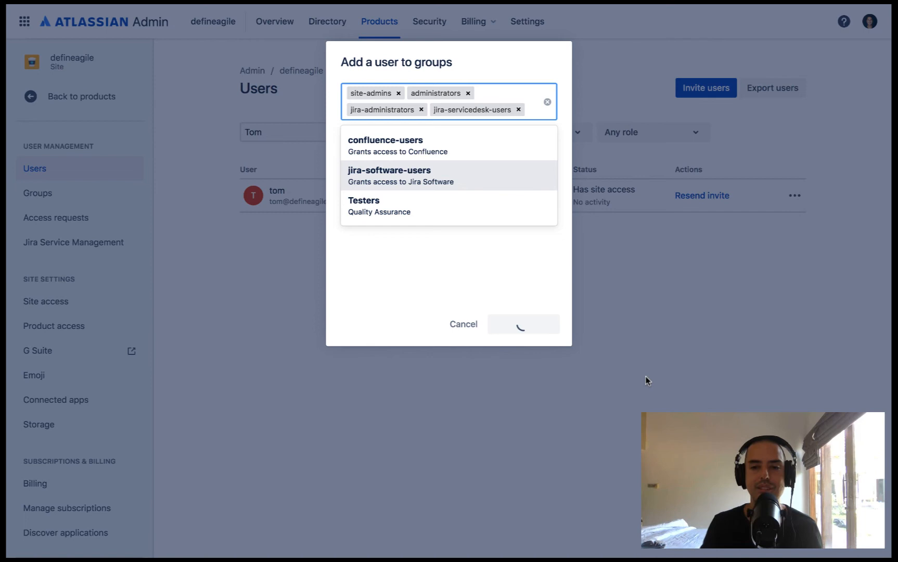
click(522, 323)
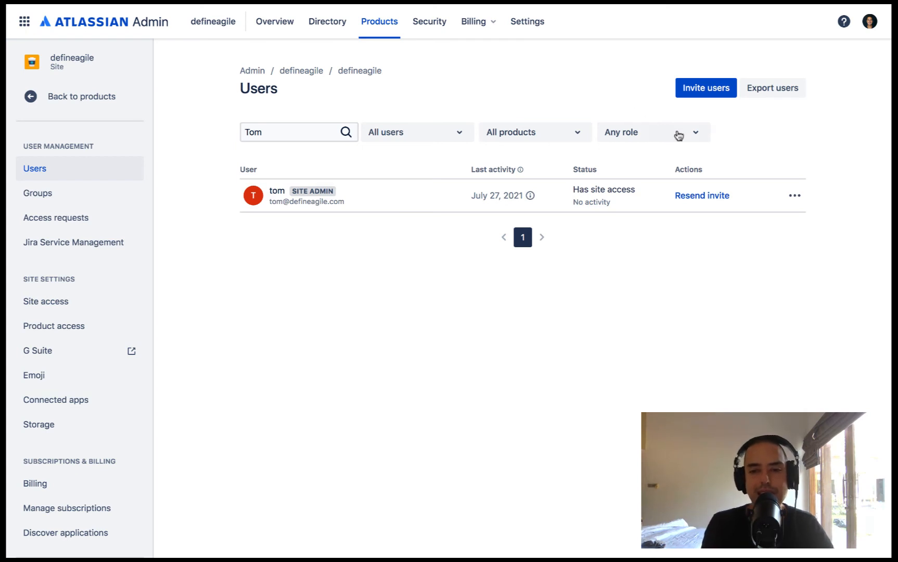
Step: Filter the users list to Site admins, showing Anatoly Spektor and tom
click(653, 132)
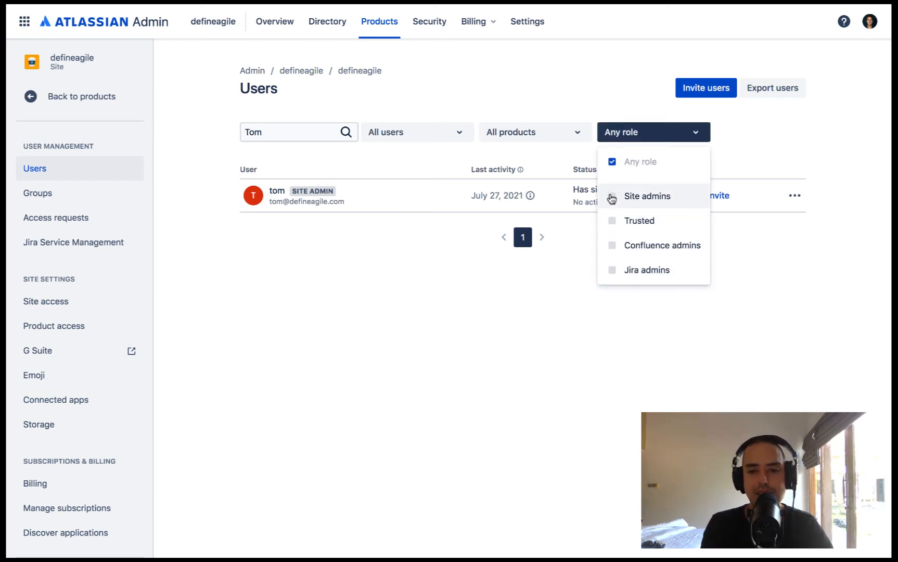
click(647, 196)
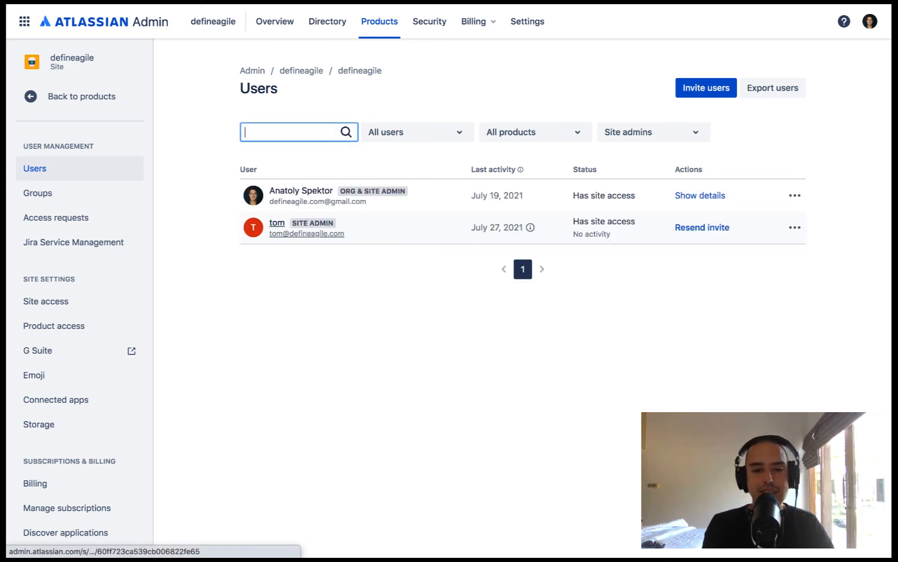
mouse_move(406, 289)
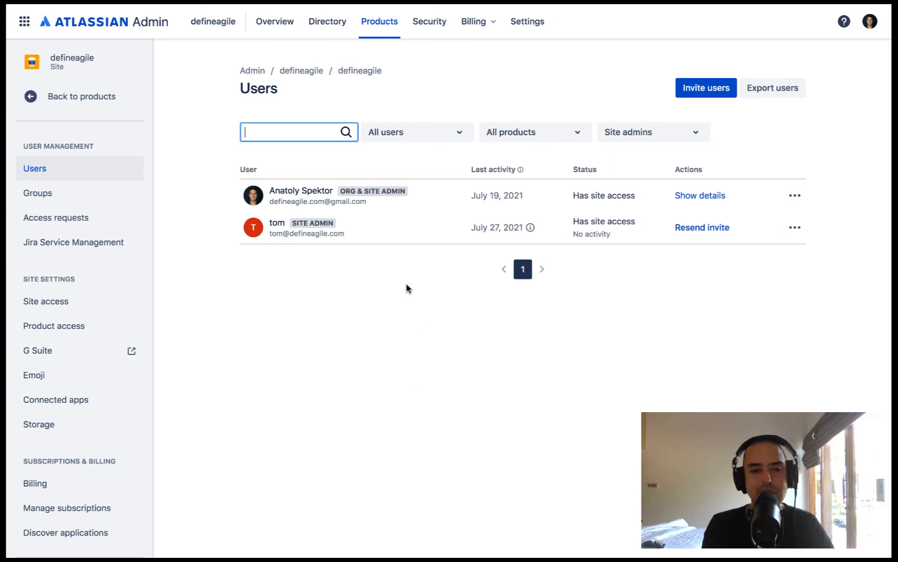
mouse_move(381, 326)
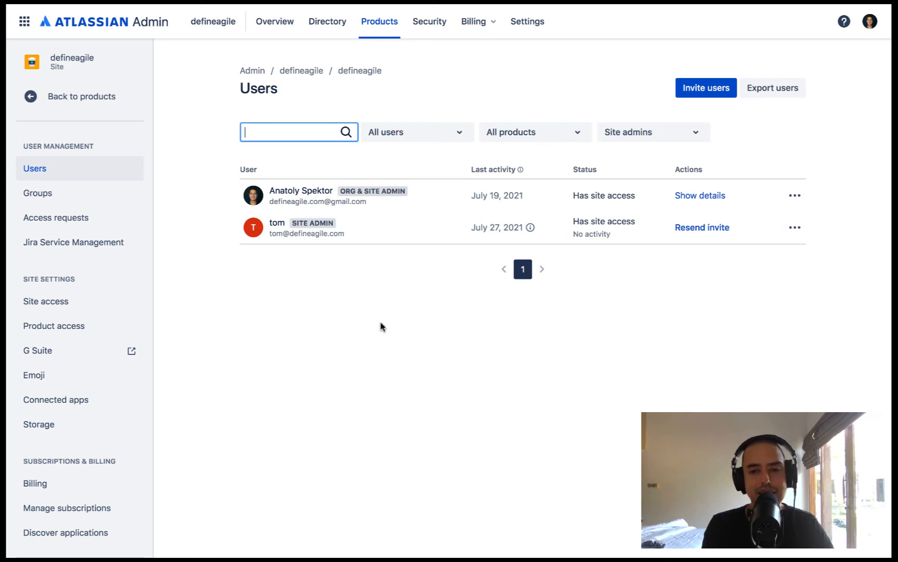
mouse_move(276, 223)
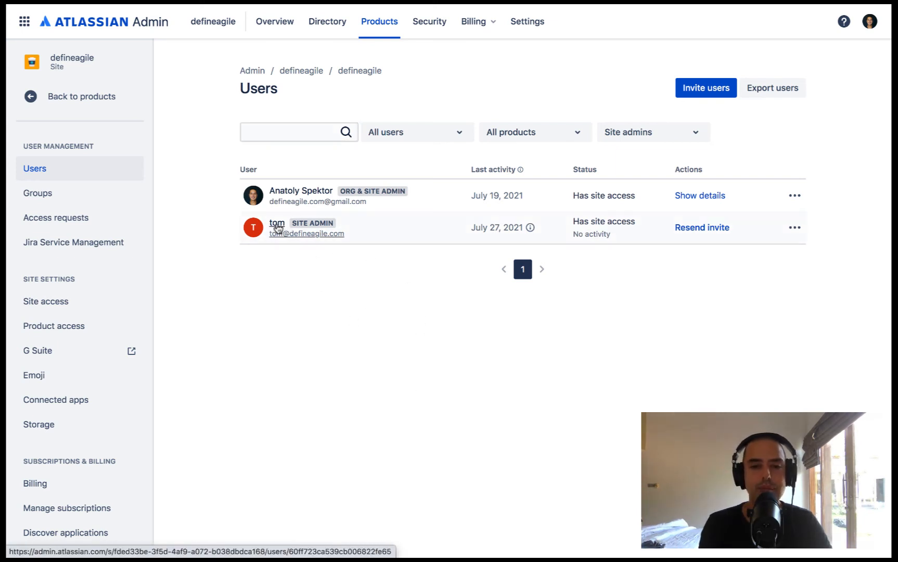
Step: Assign tom the Site administrator role and review his group memberships
click(277, 222)
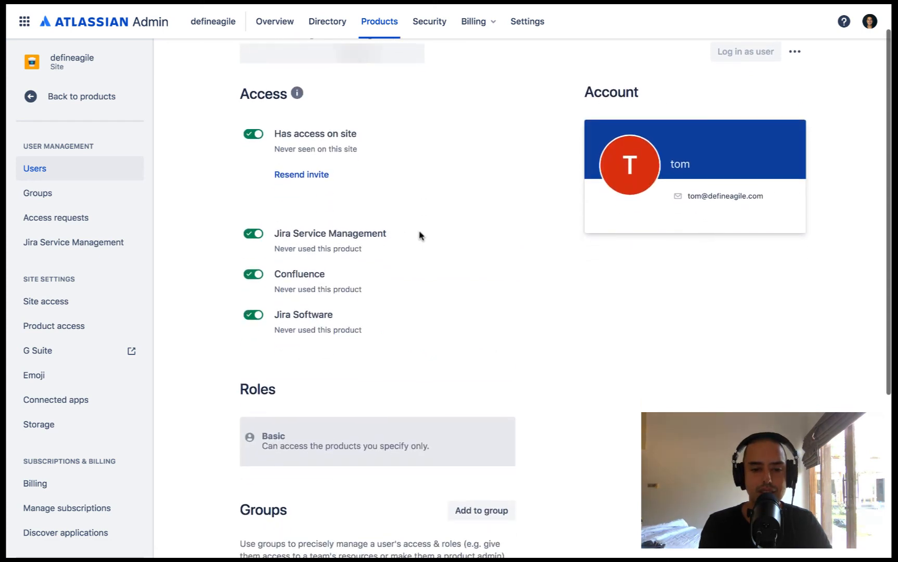
scroll(down, 3)
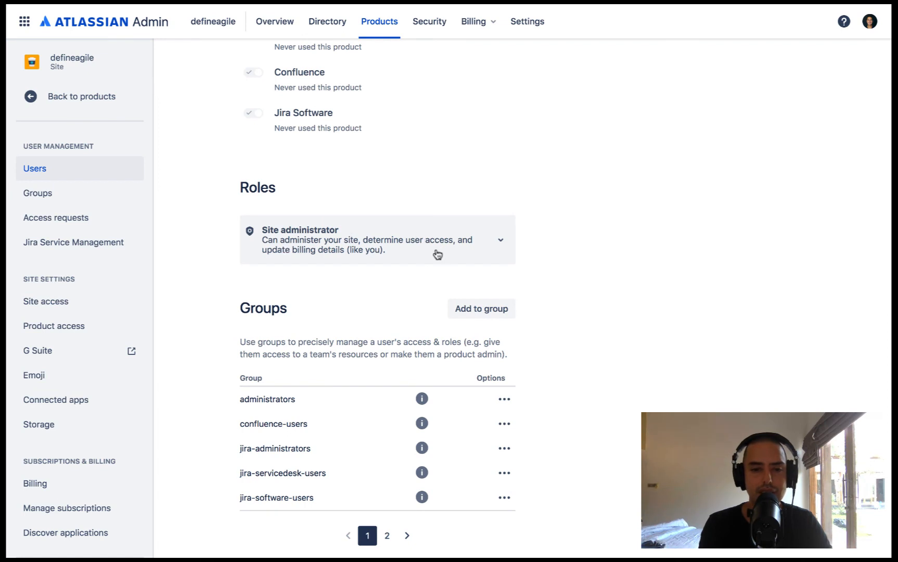
mouse_move(501, 244)
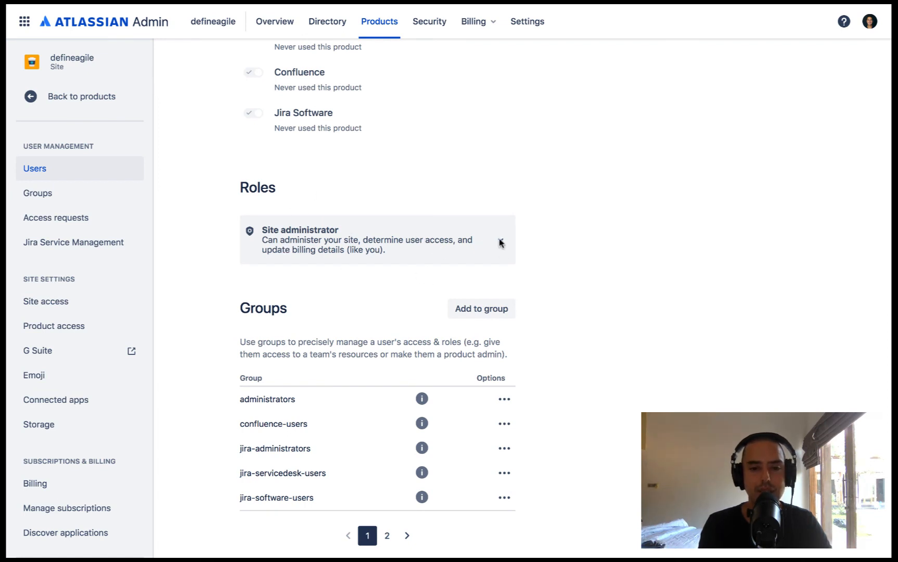
click(376, 239)
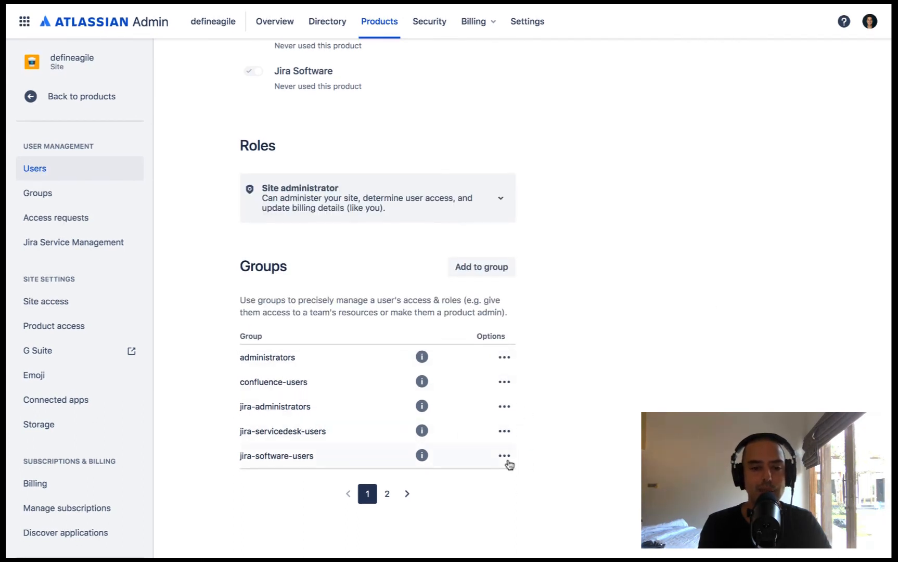
mouse_move(533, 297)
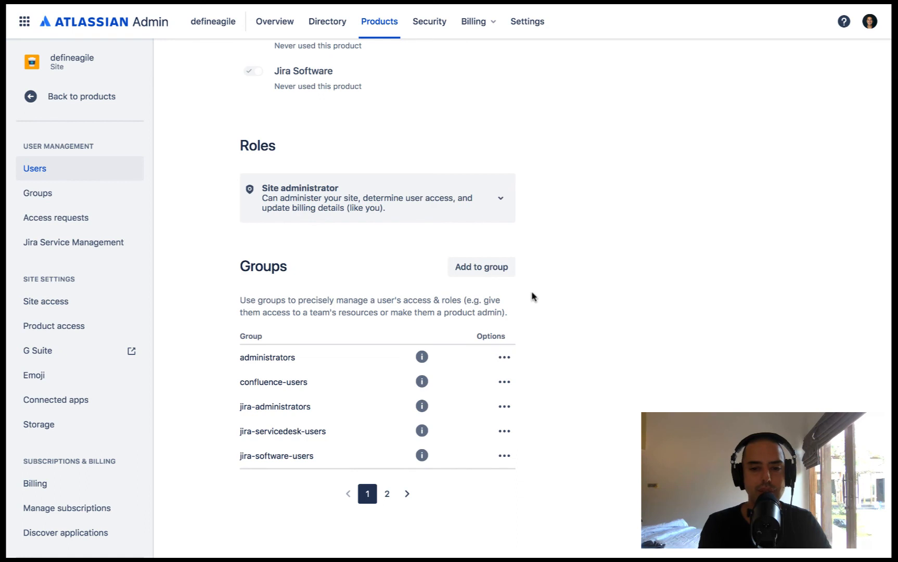
mouse_move(523, 460)
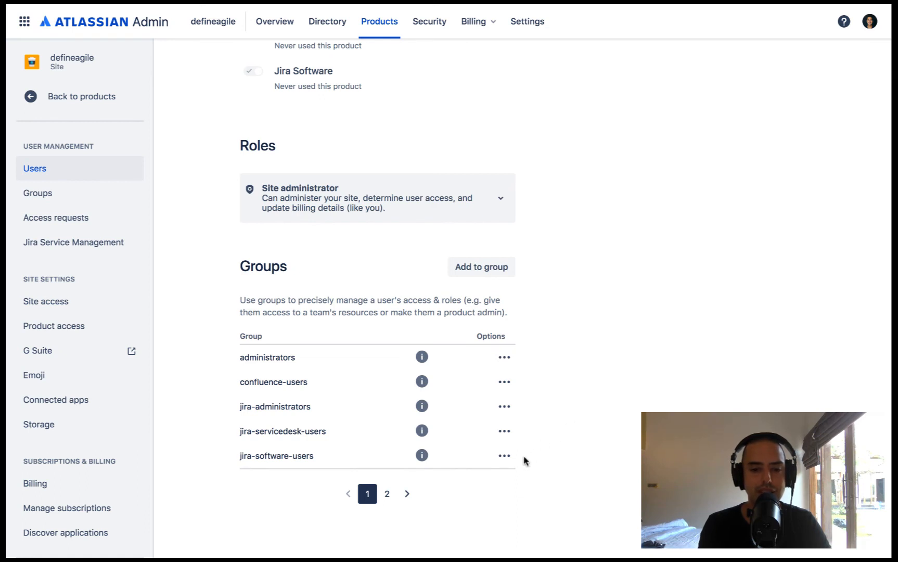
Step: Remove tom from jira-software-users, jira-servicedesk-users, jira-administrators and confluence-users
click(504, 455)
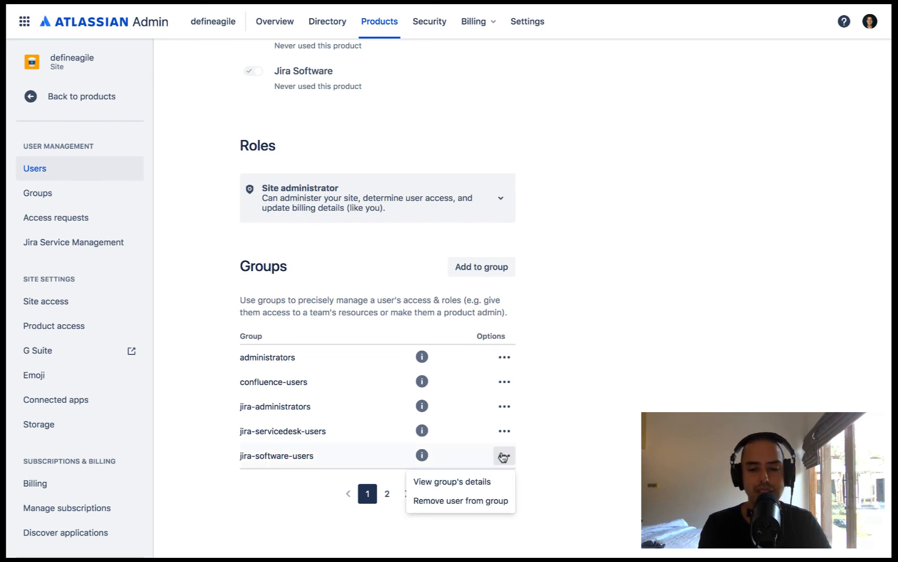
click(459, 500)
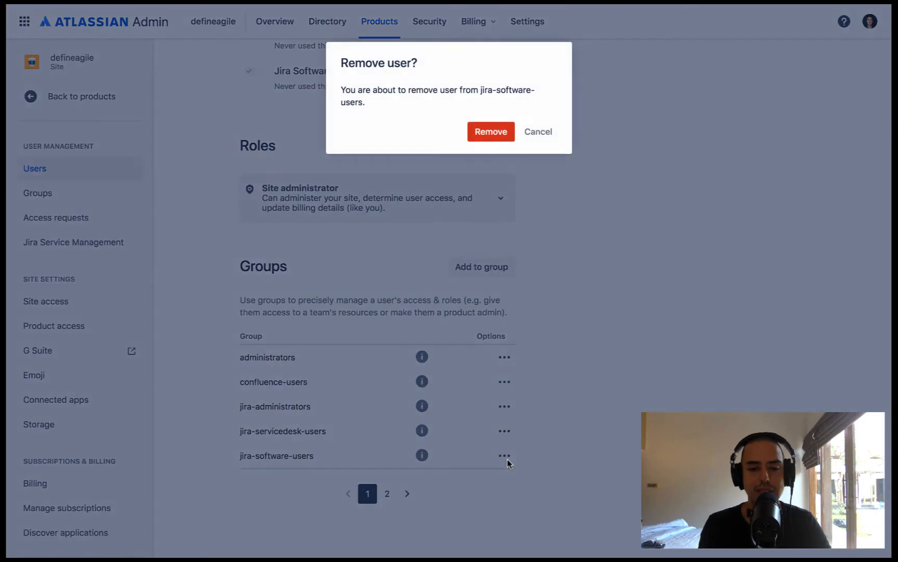
click(537, 131)
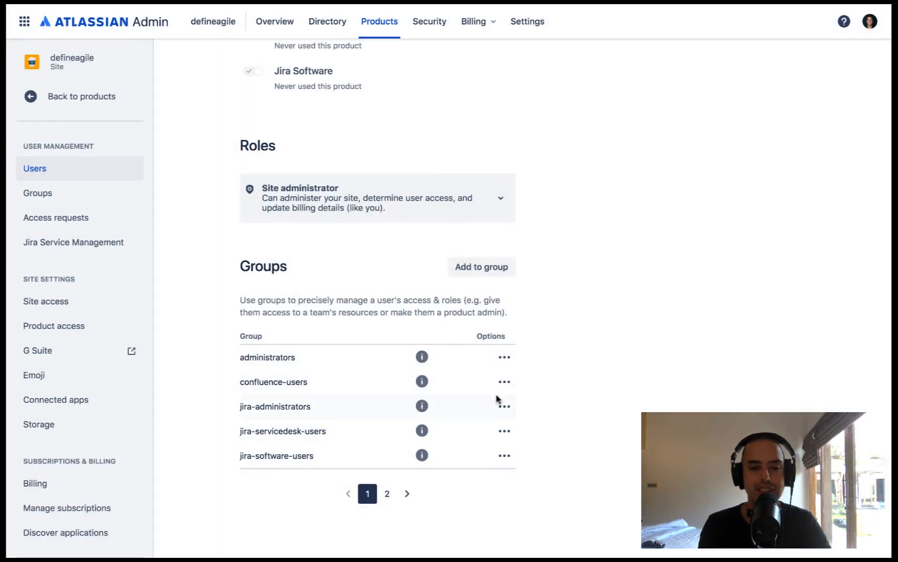
click(504, 455)
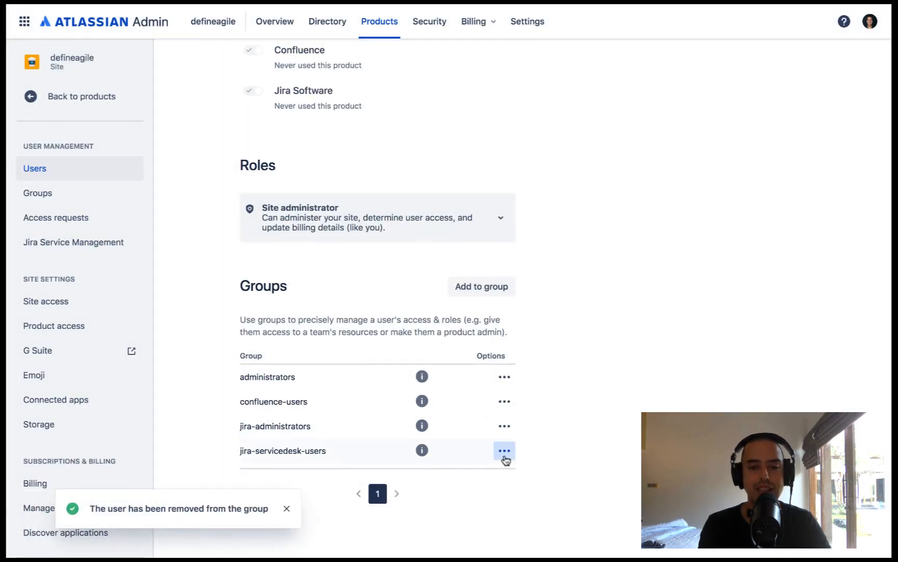
mouse_move(457, 494)
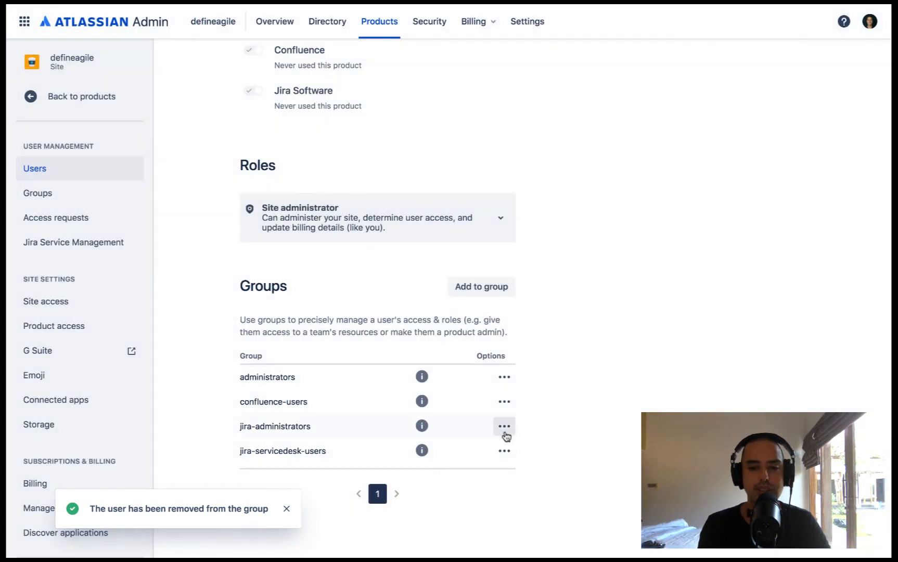
click(503, 425)
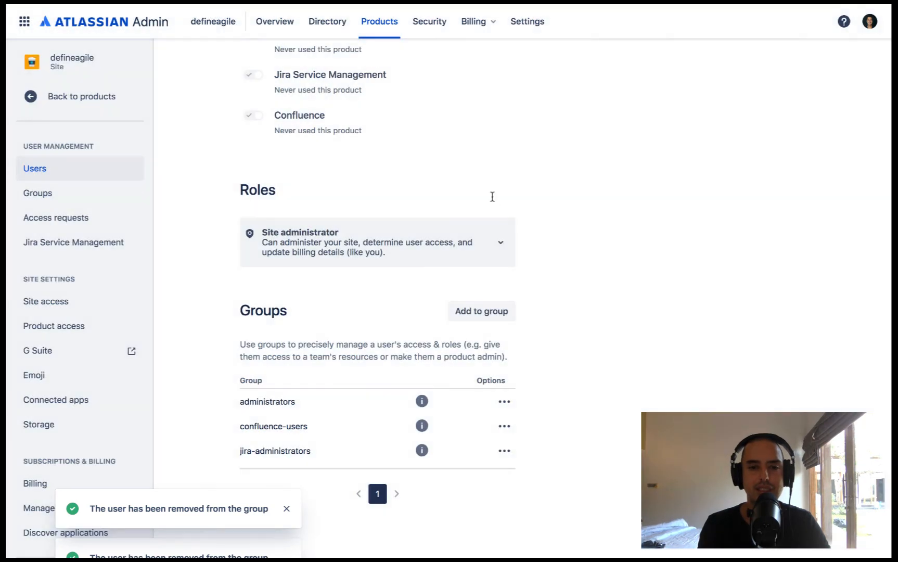
click(504, 450)
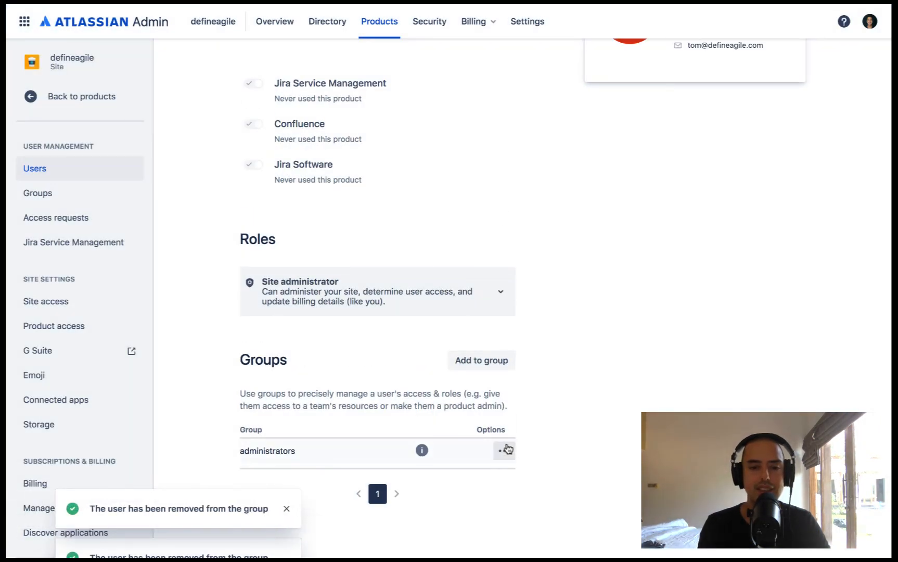
Step: Add tom to the site-admins group alongside administrators
click(481, 360)
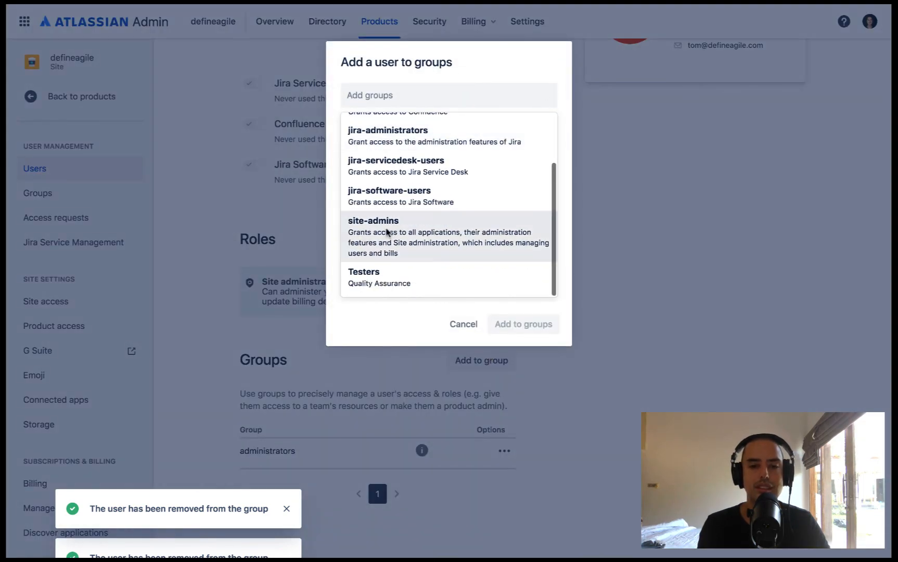
click(373, 221)
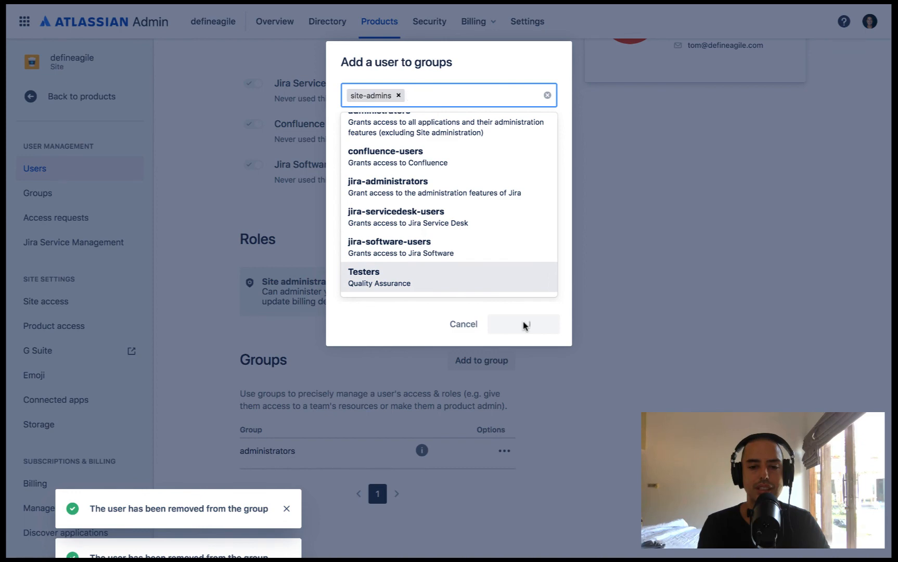
click(521, 323)
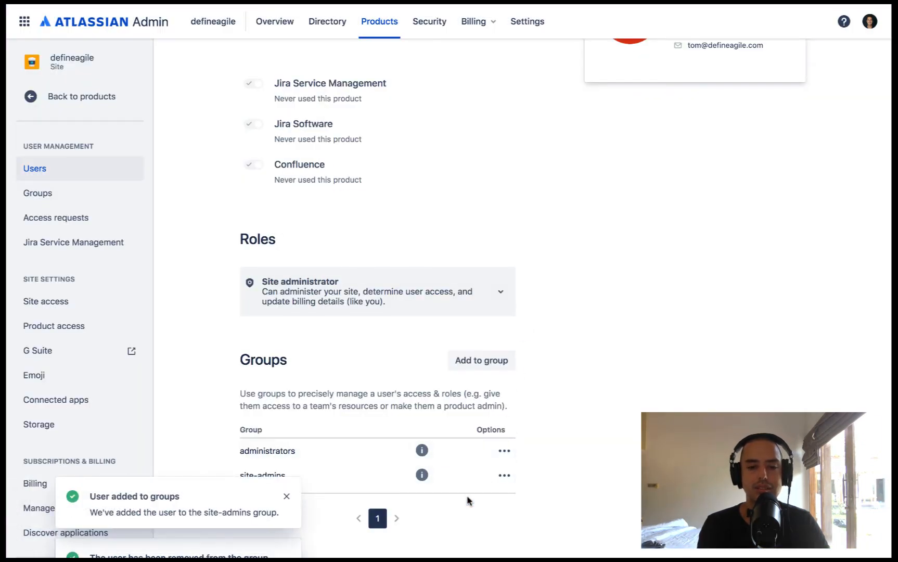
mouse_move(661, 313)
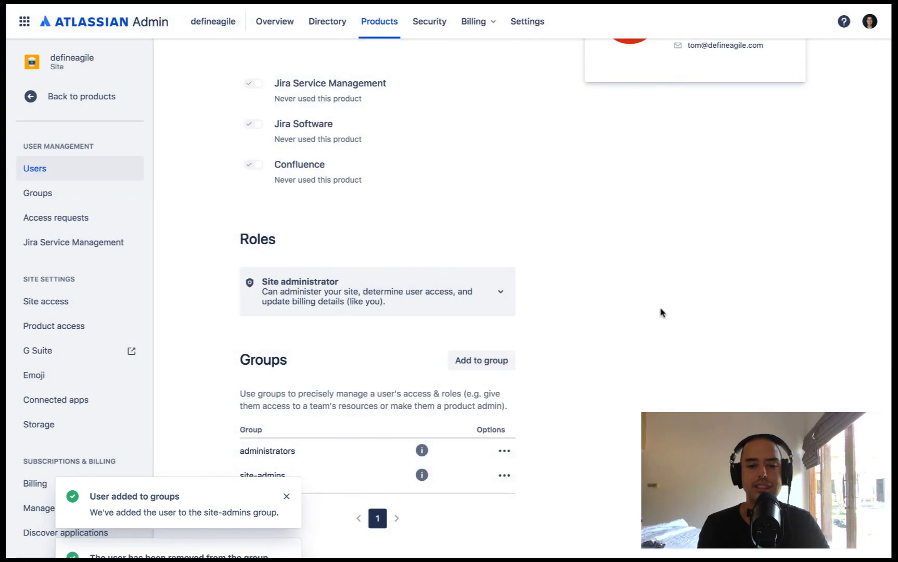
scroll(up, 3)
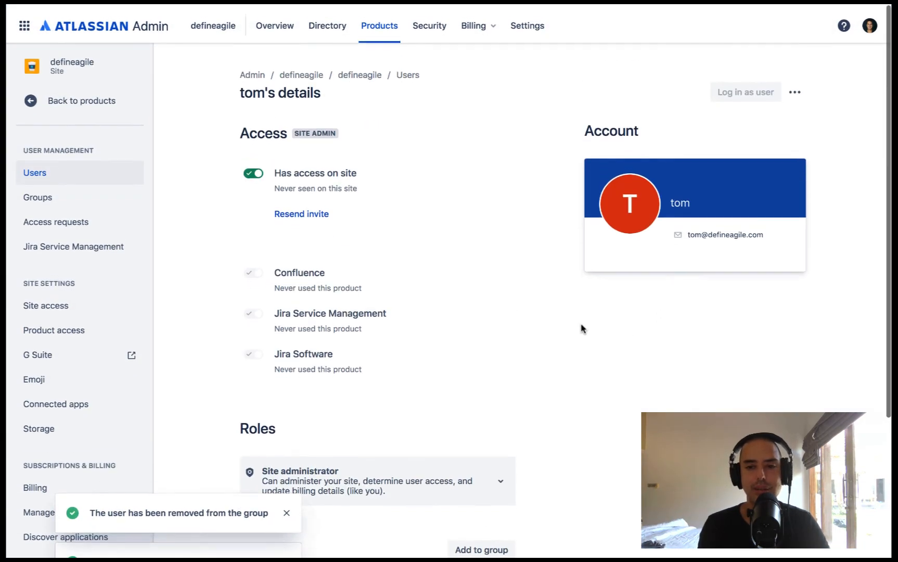
Step: Scroll Anatoly Spektor's details to compare his locked site administrator role and site-admins group
scroll(down, 3)
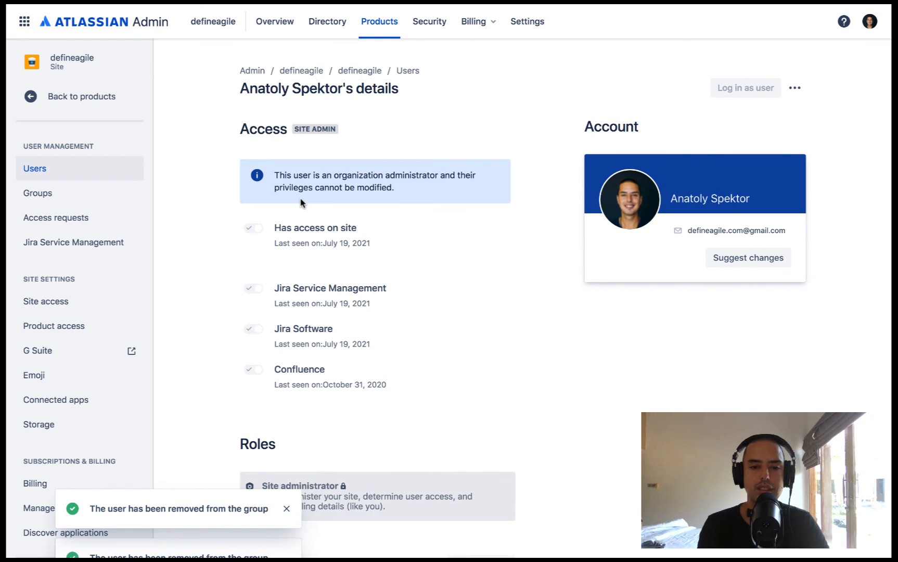
scroll(down, 3)
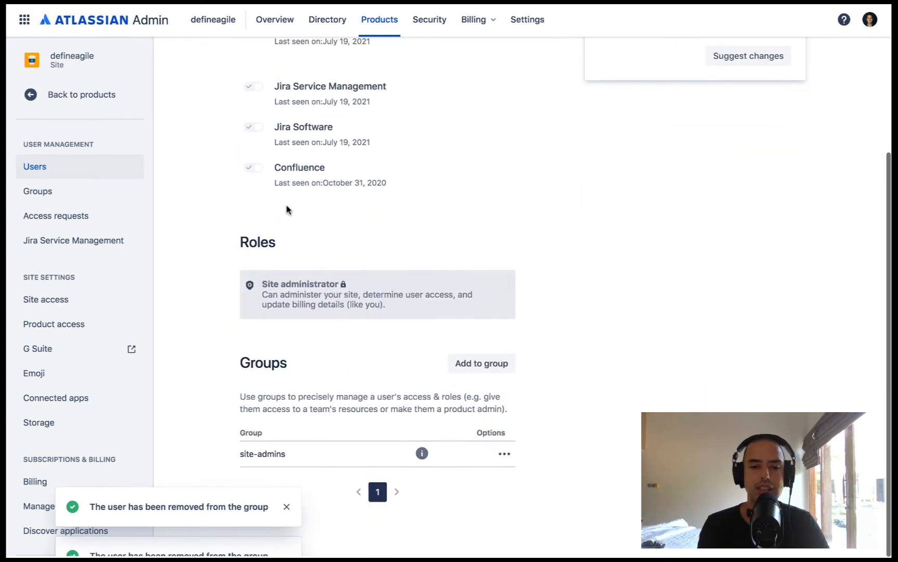
scroll(up, 3)
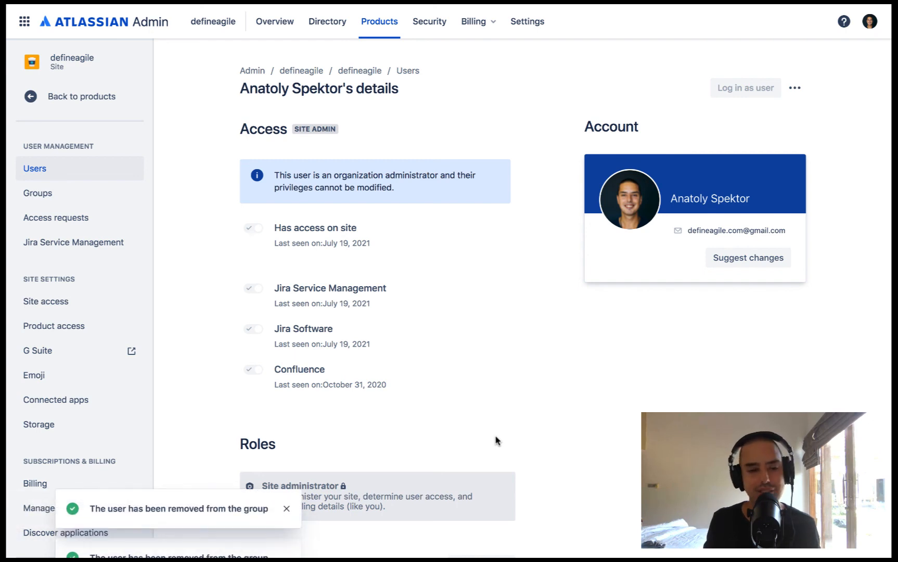
mouse_move(269, 316)
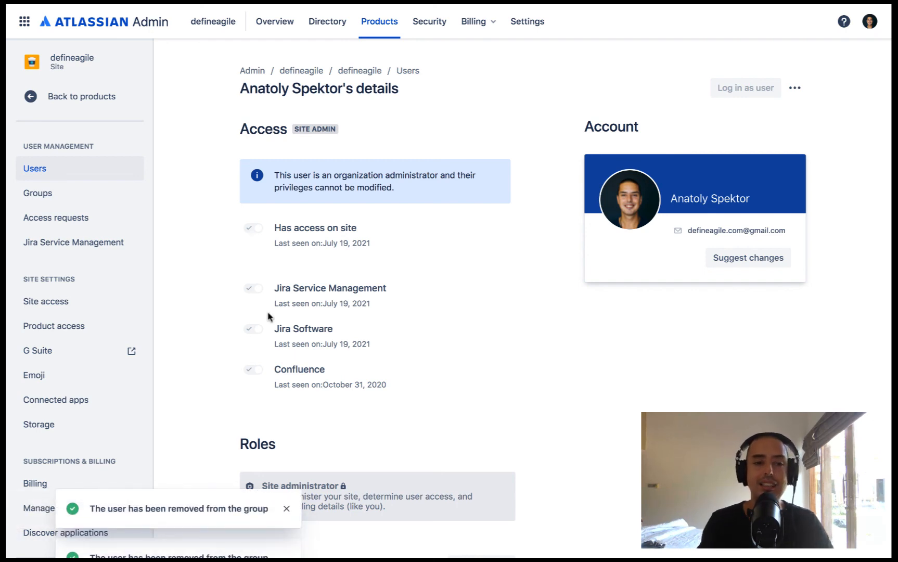
mouse_move(269, 317)
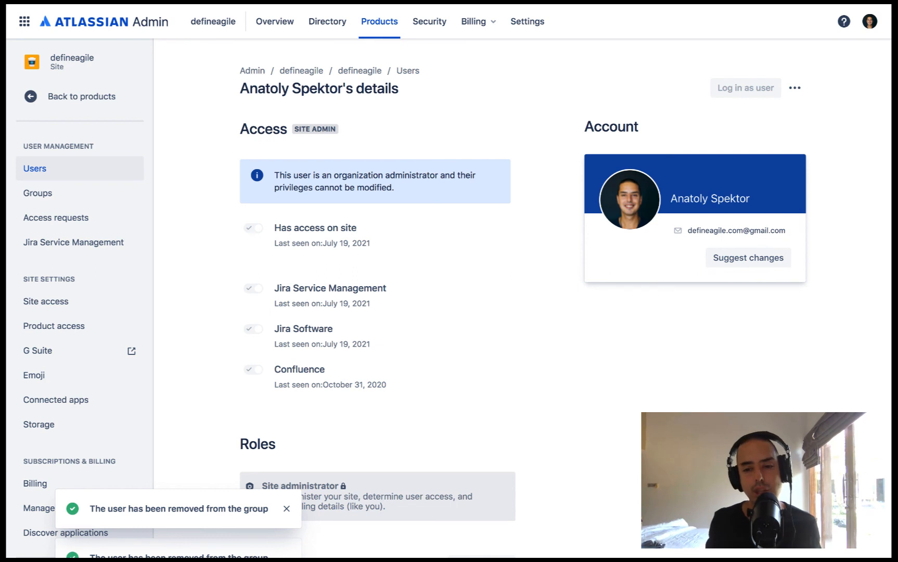